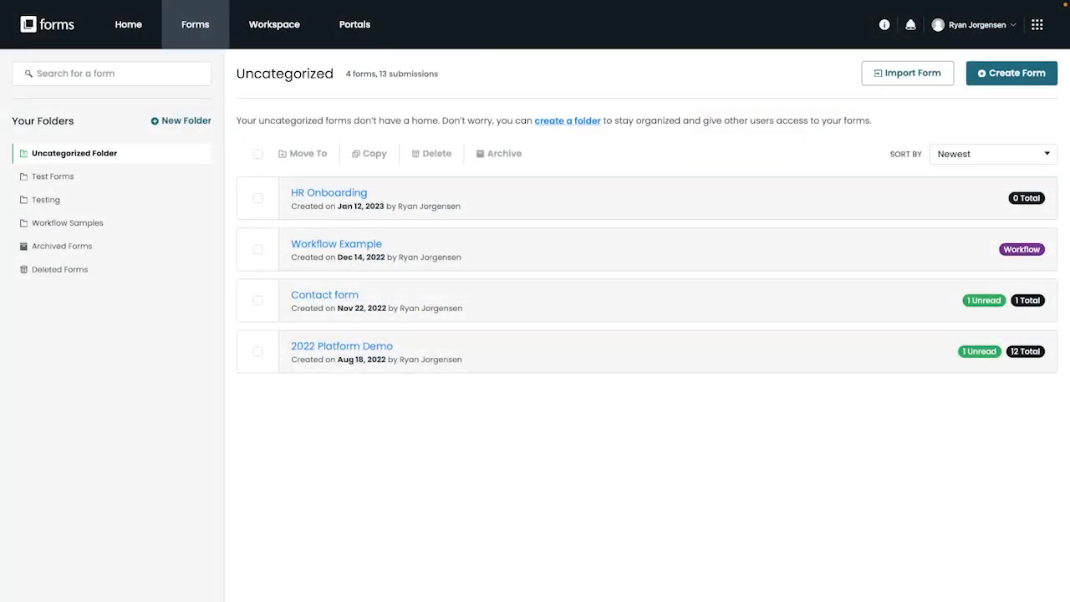
mouse_move(659, 417)
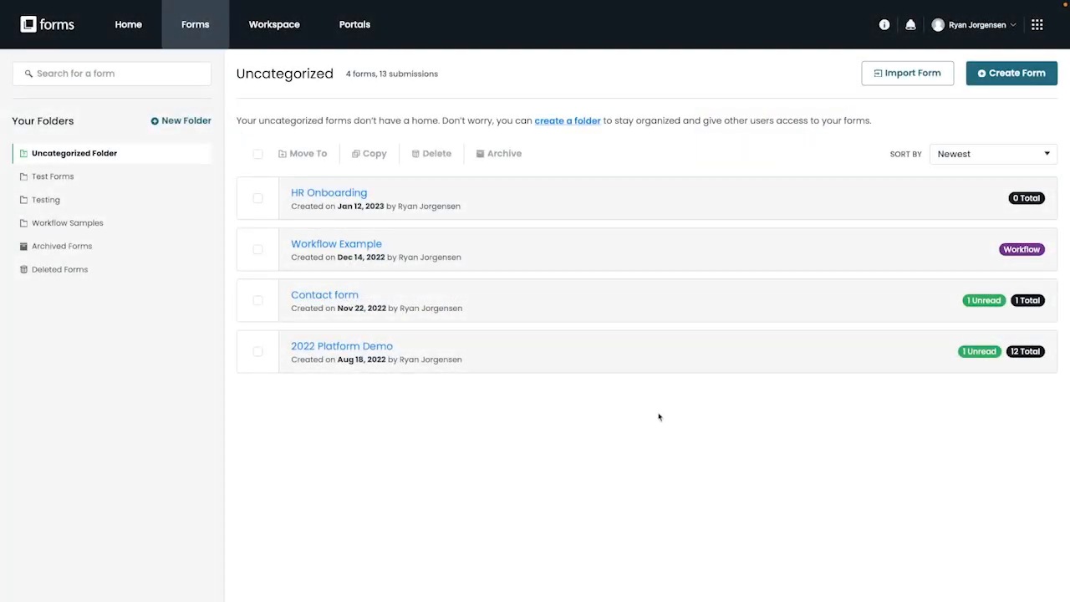
Create a new smart list from the account menu's Smart List page
left_click(973, 25)
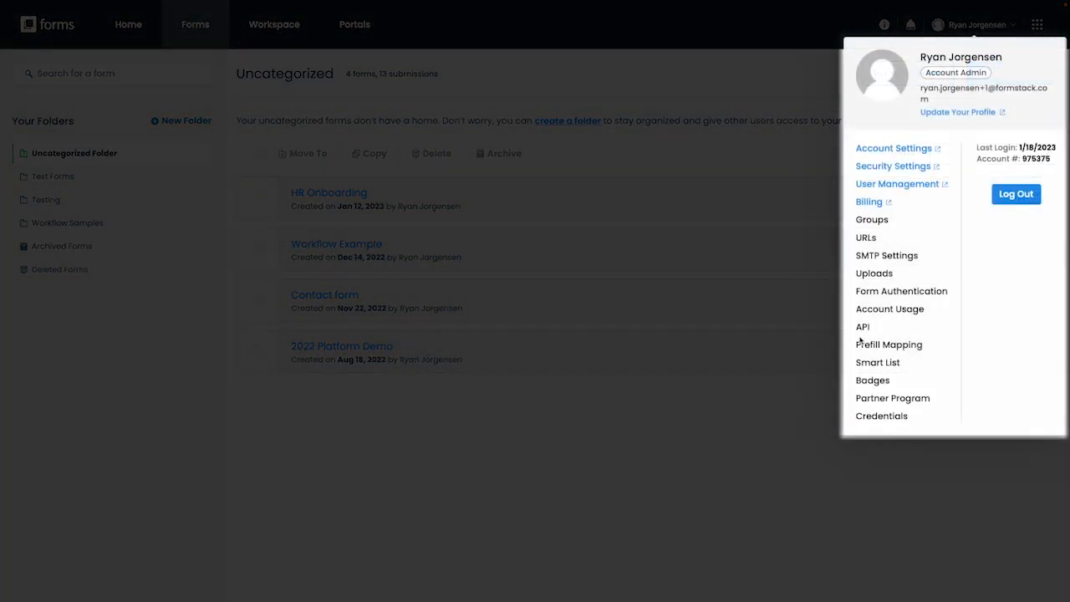
left_click(877, 361)
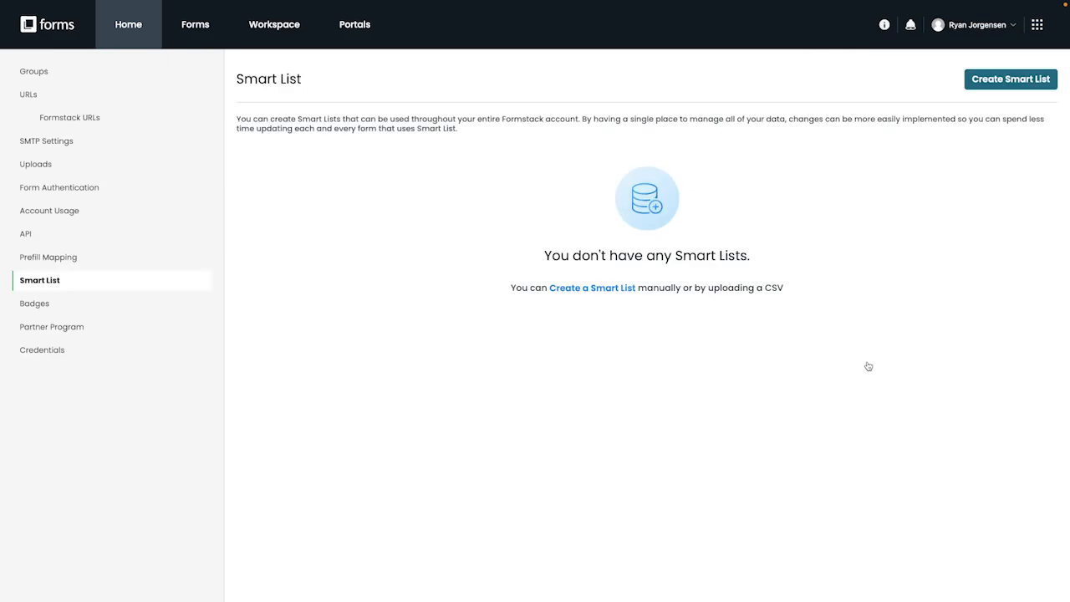
left_click(1010, 79)
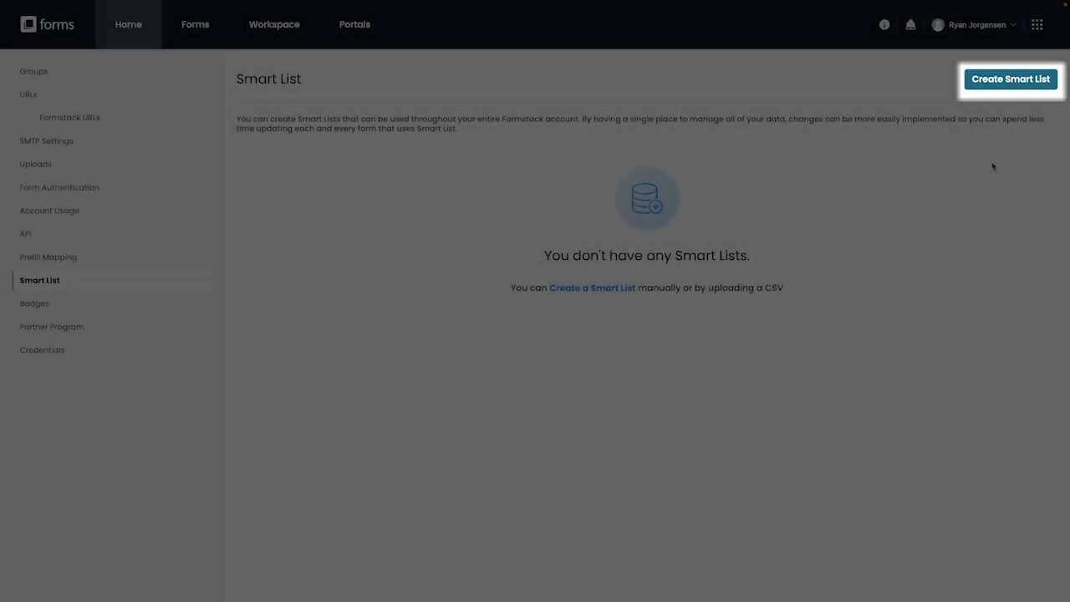
left_click(1009, 78)
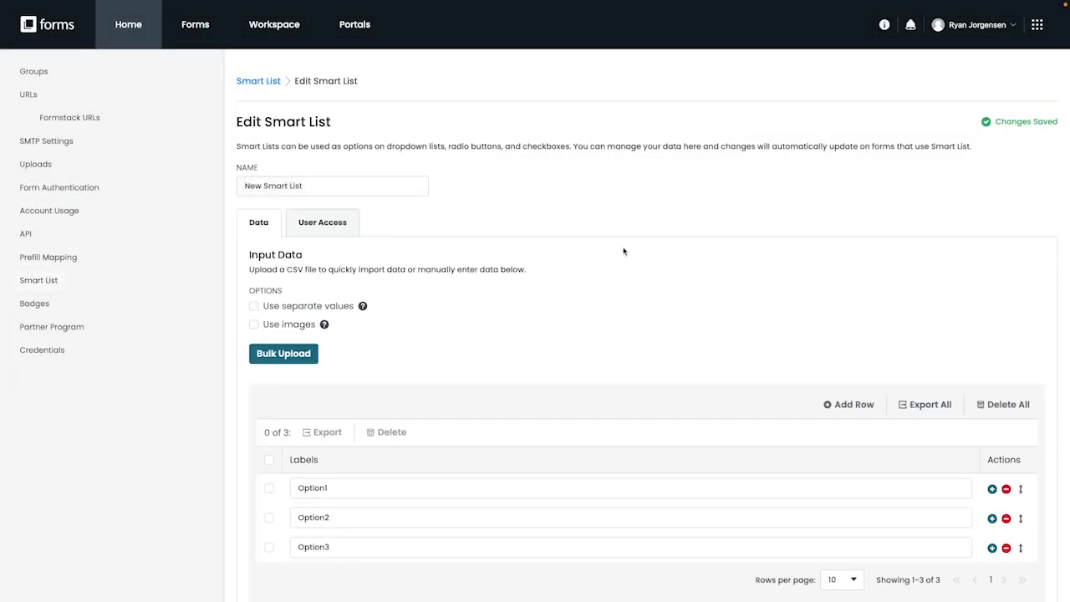
Name the list Employee List and leave Use separate values unticked
triple_click(331, 185)
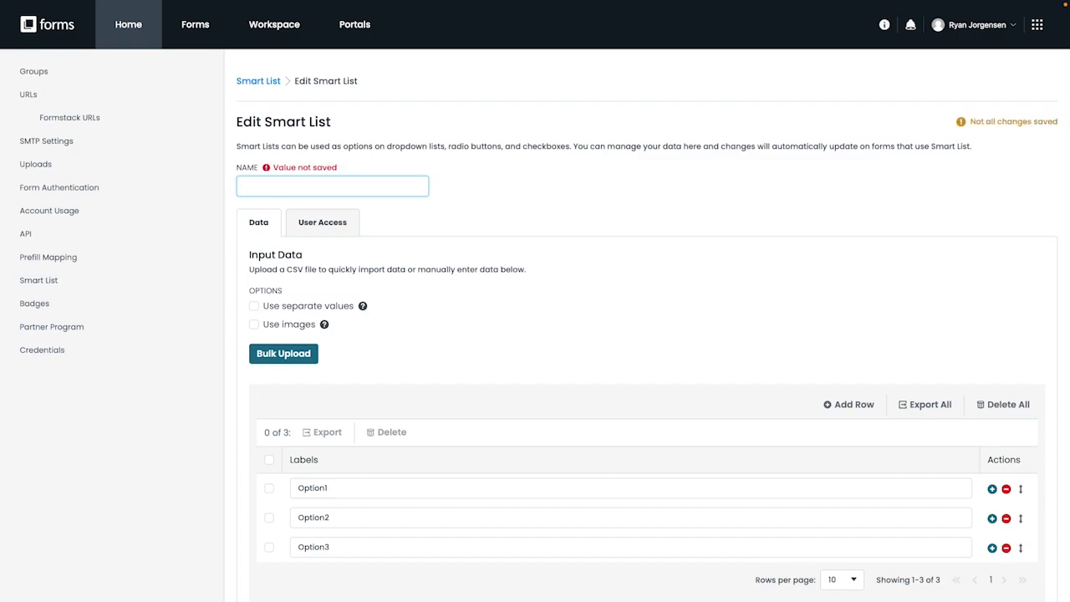
type("Employee")
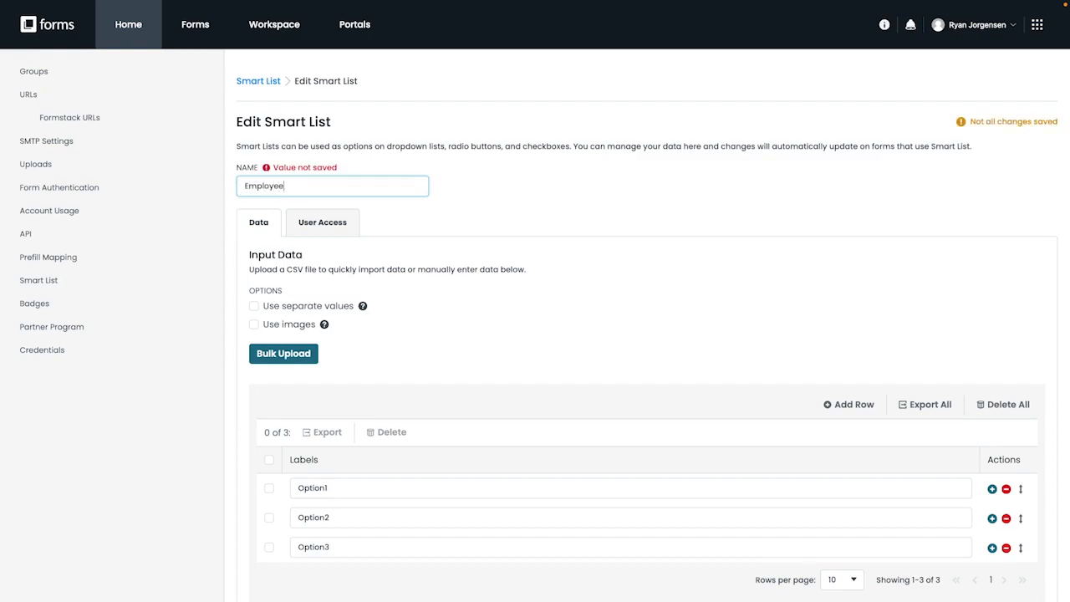
type("List")
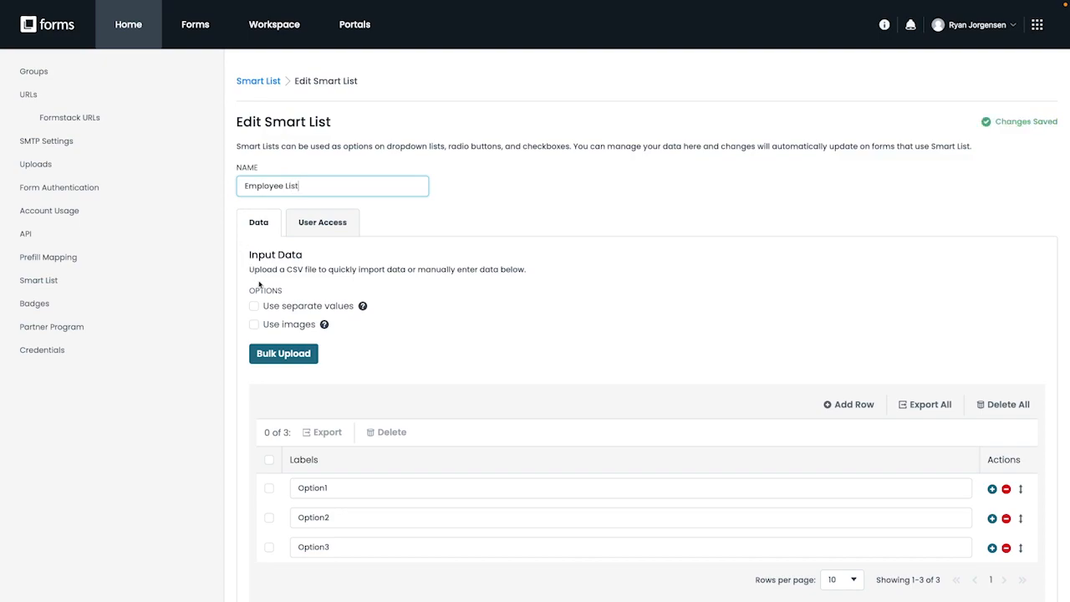
left_click(254, 304)
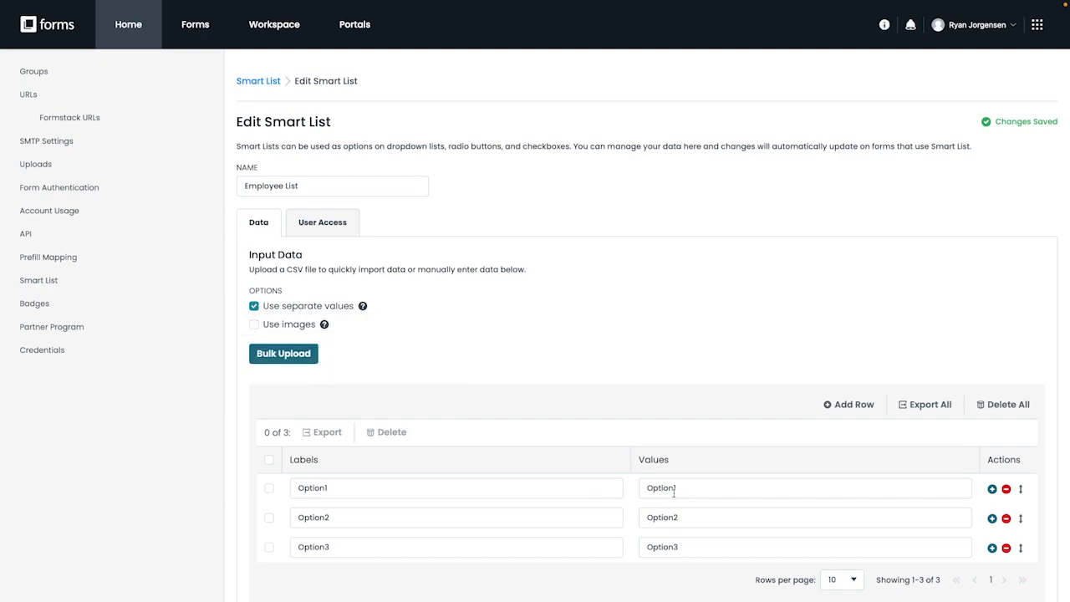
mouse_move(324, 324)
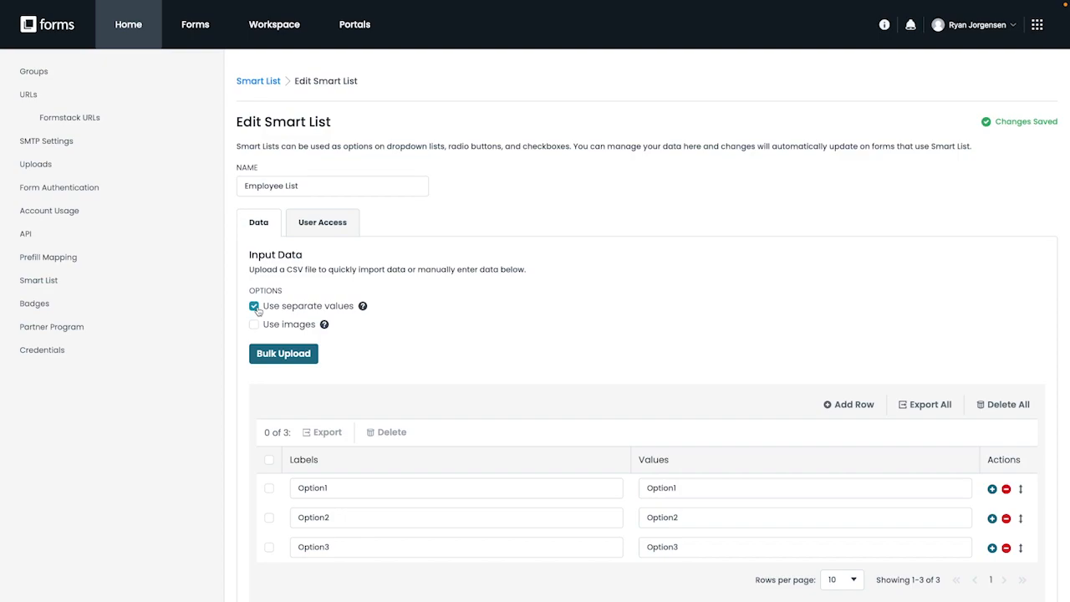
left_click(254, 305)
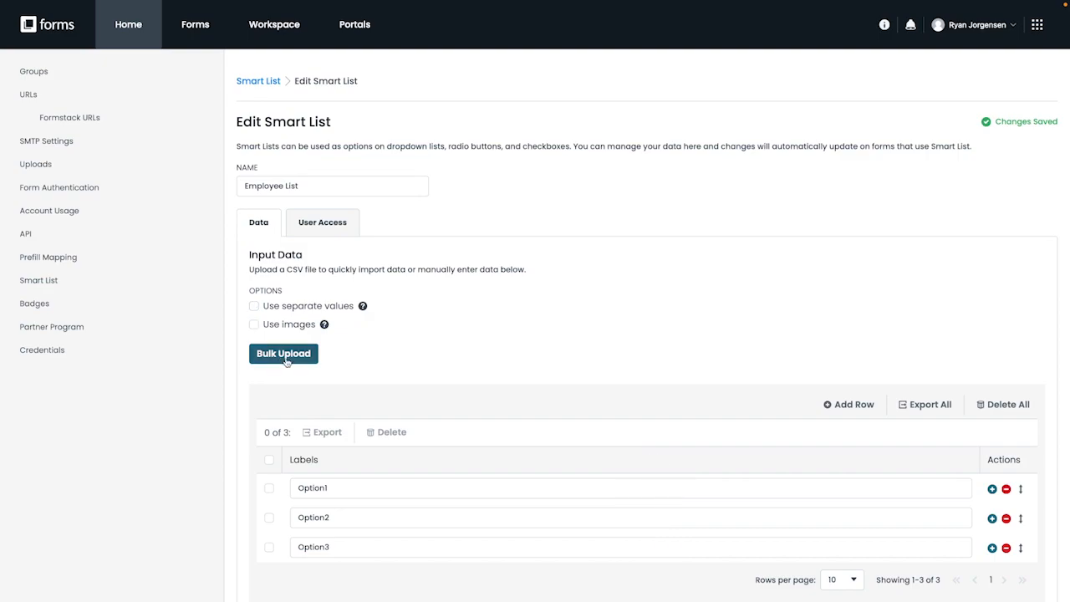
mouse_move(414, 473)
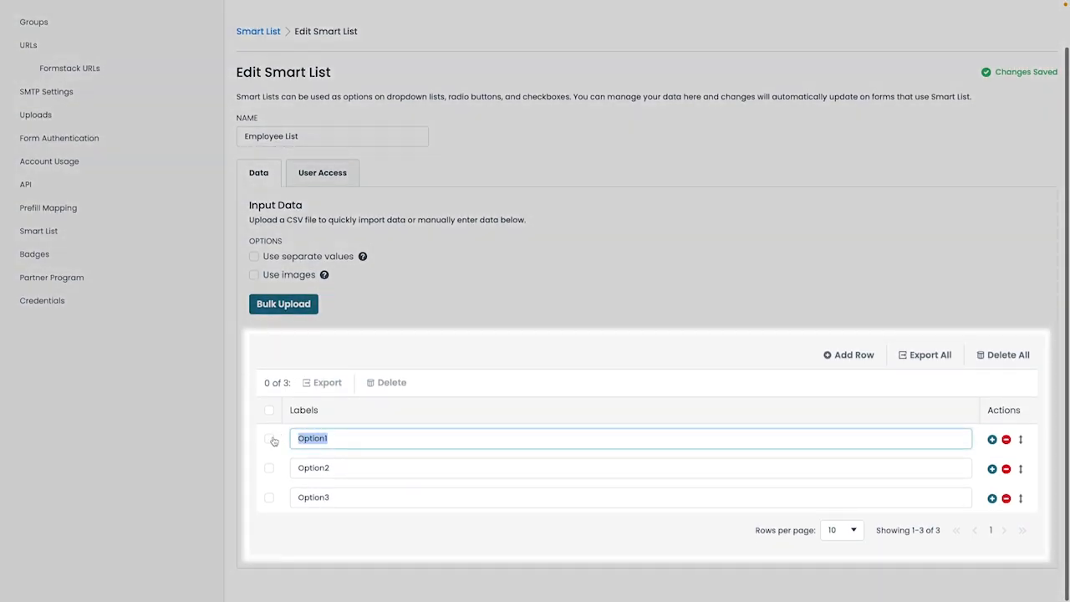
Rename Option1 to Employee 1, leaving its row checkbox unticked
type("Employee 1")
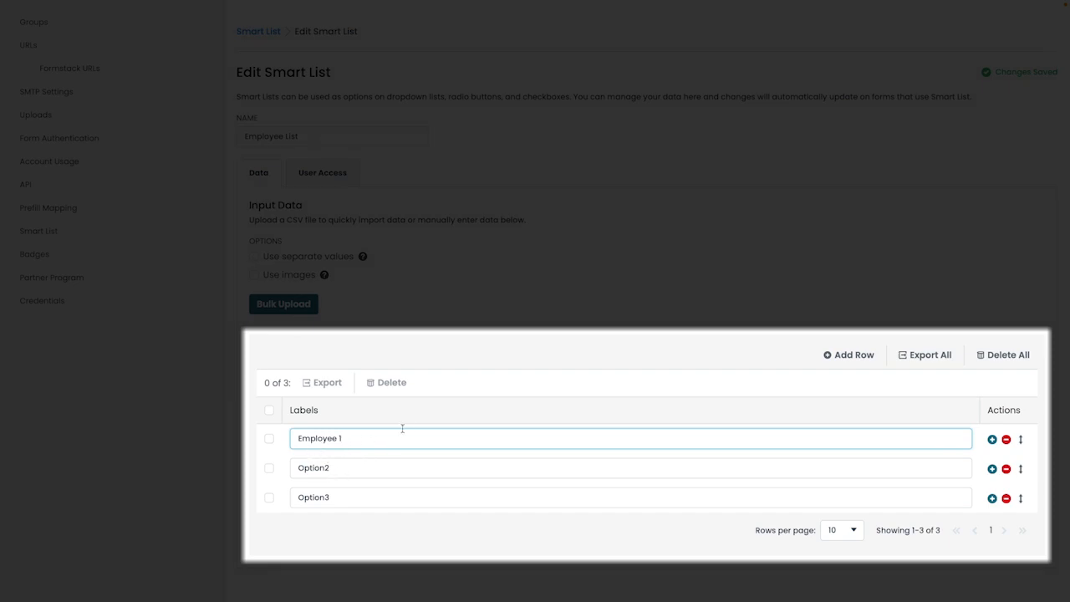
left_click(268, 438)
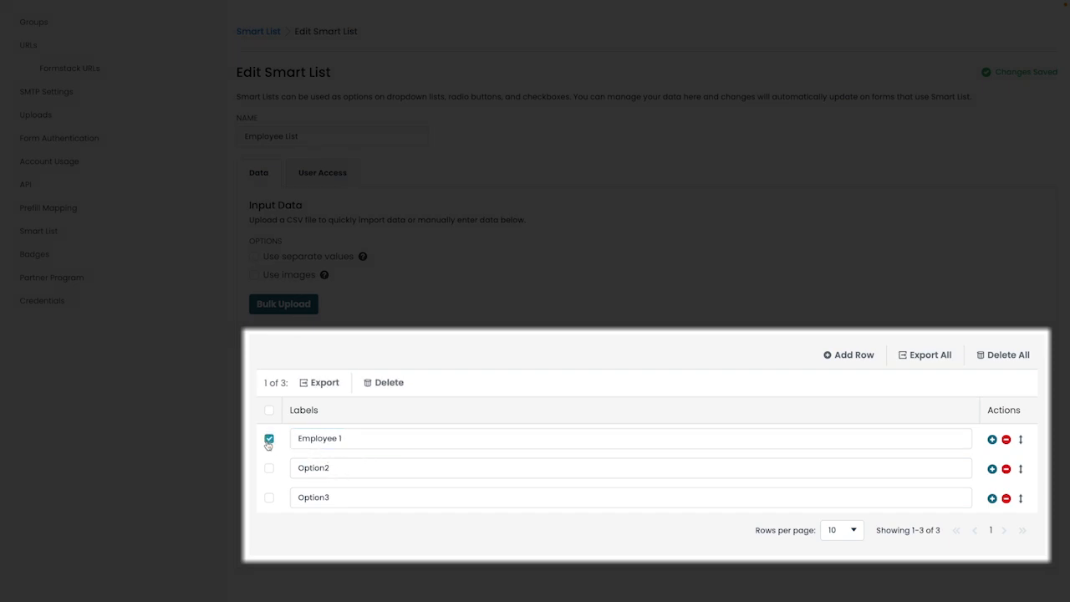
left_click(267, 438)
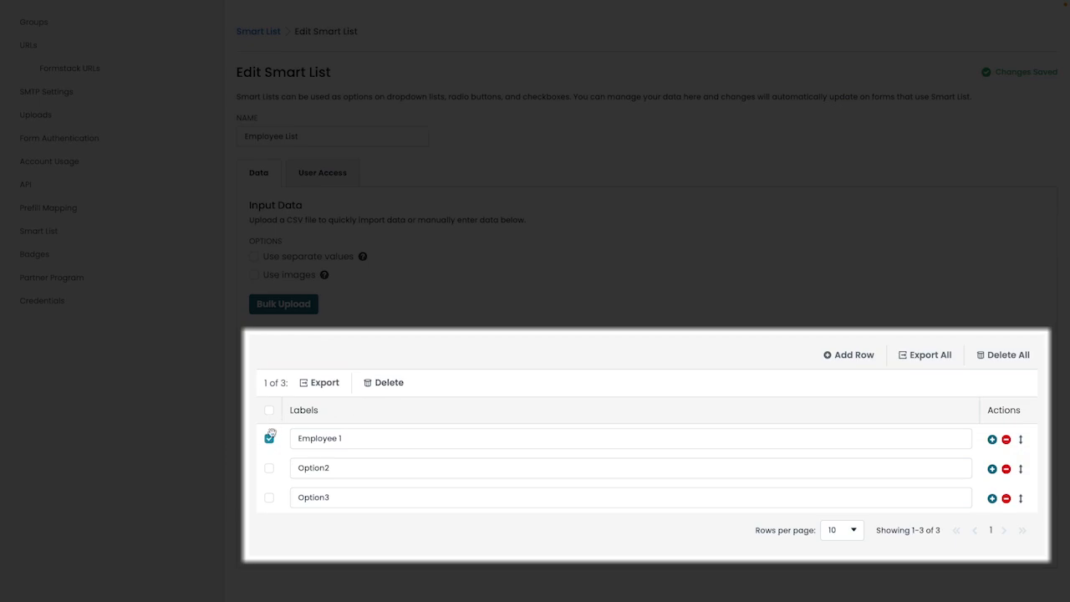
left_click(267, 438)
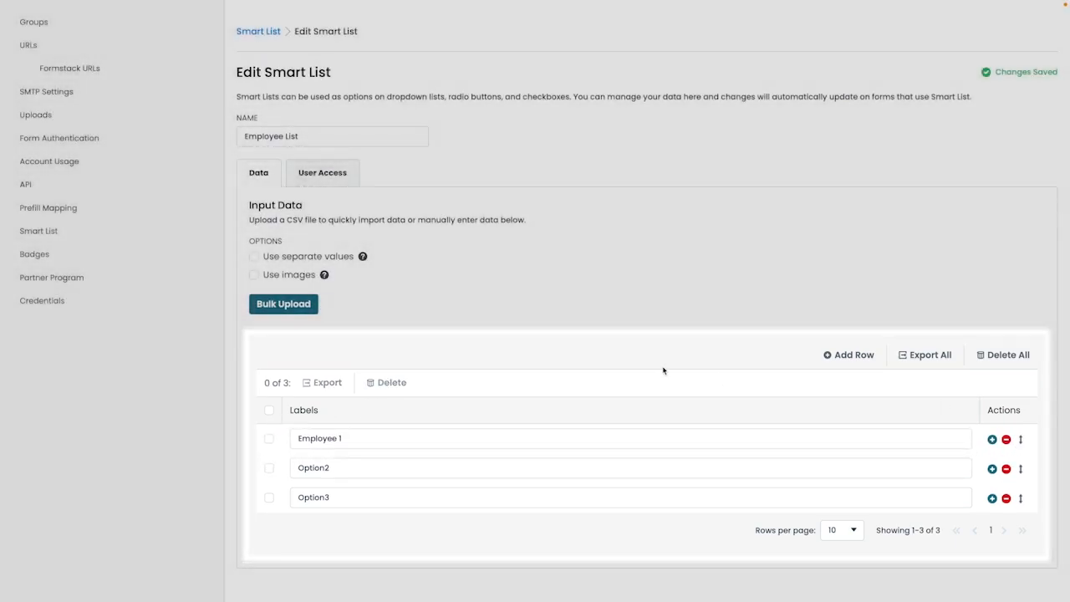
mouse_move(406, 304)
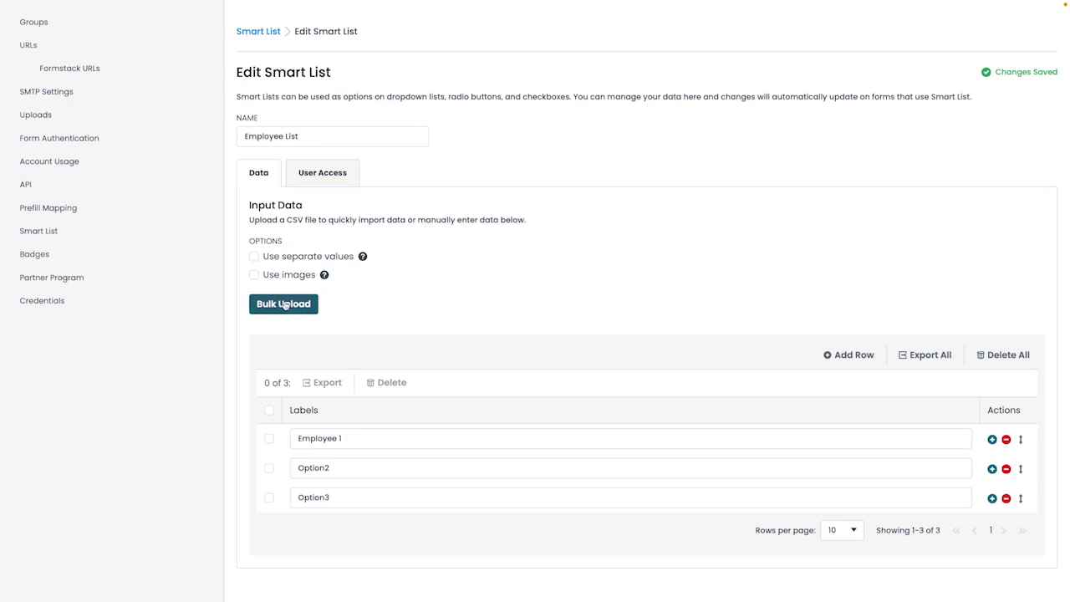
Start a bulk CSV upload and bring up the file chooser
left_click(284, 304)
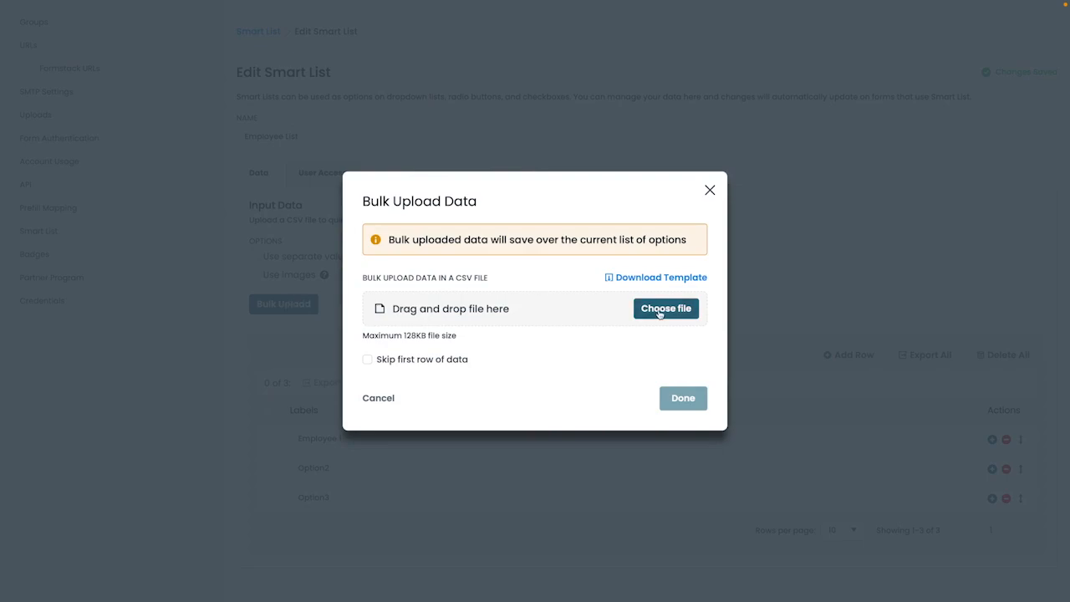
left_click(665, 308)
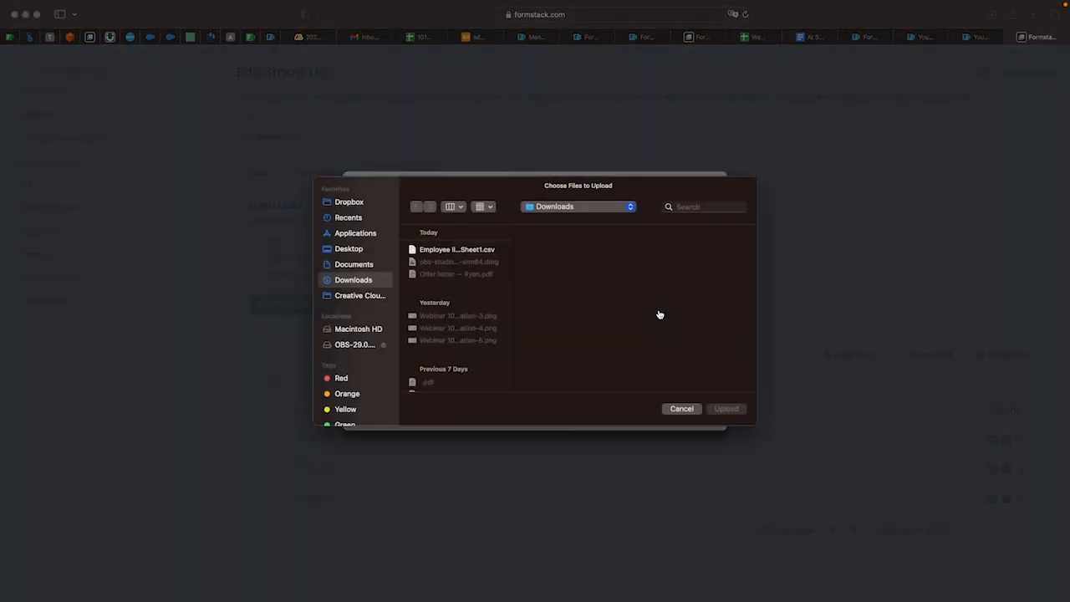
Upload Employee list - Sheet1.csv from Downloads, detecting 11 rows
left_click(457, 249)
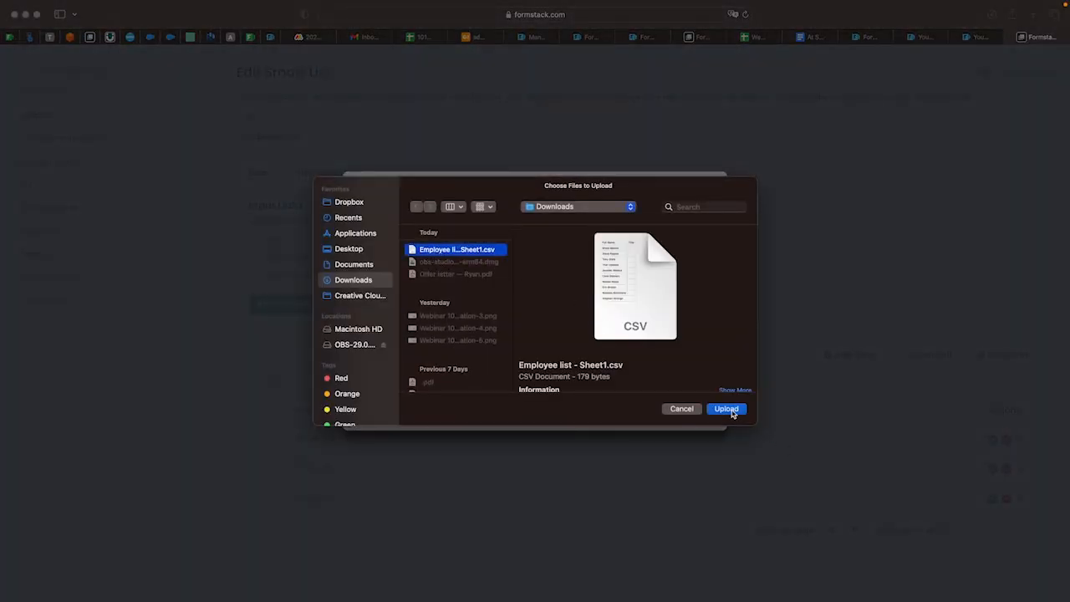
left_click(726, 408)
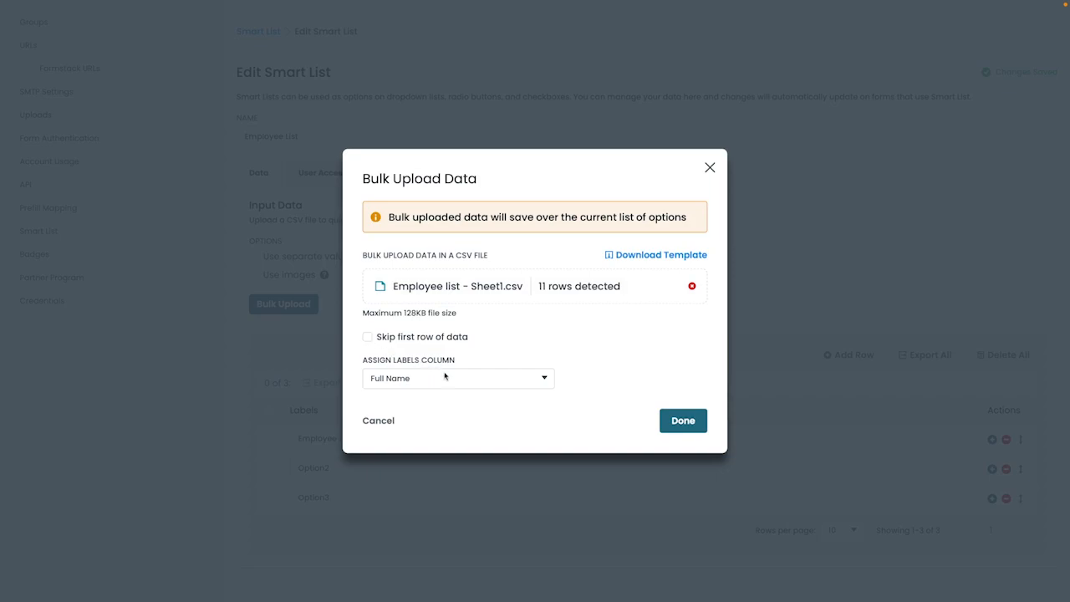
Import the CSV with Full Name as labels column and the header row skipped
left_click(458, 378)
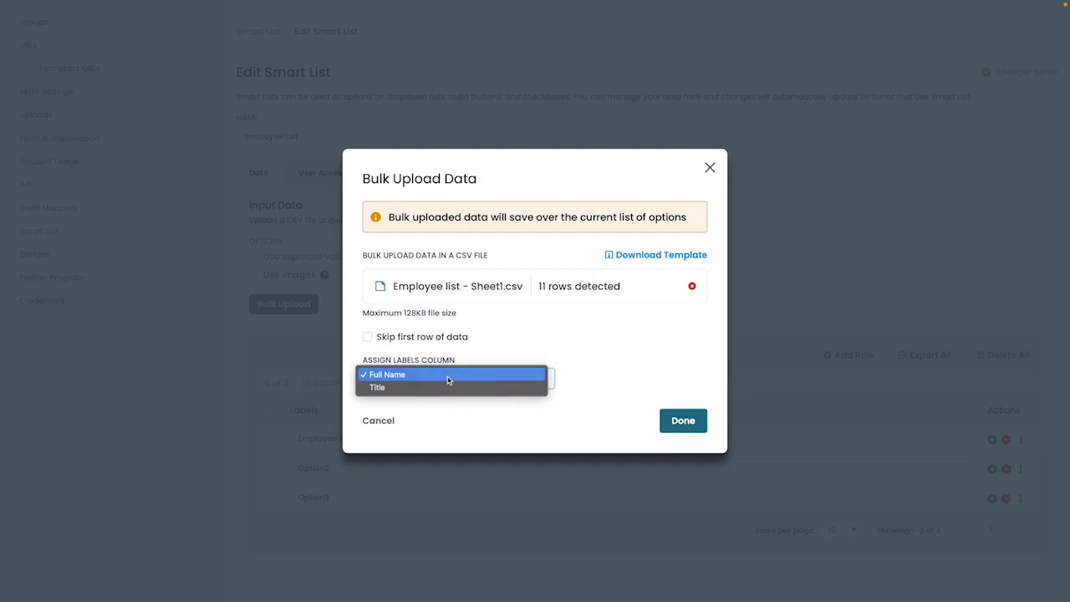
left_click(386, 375)
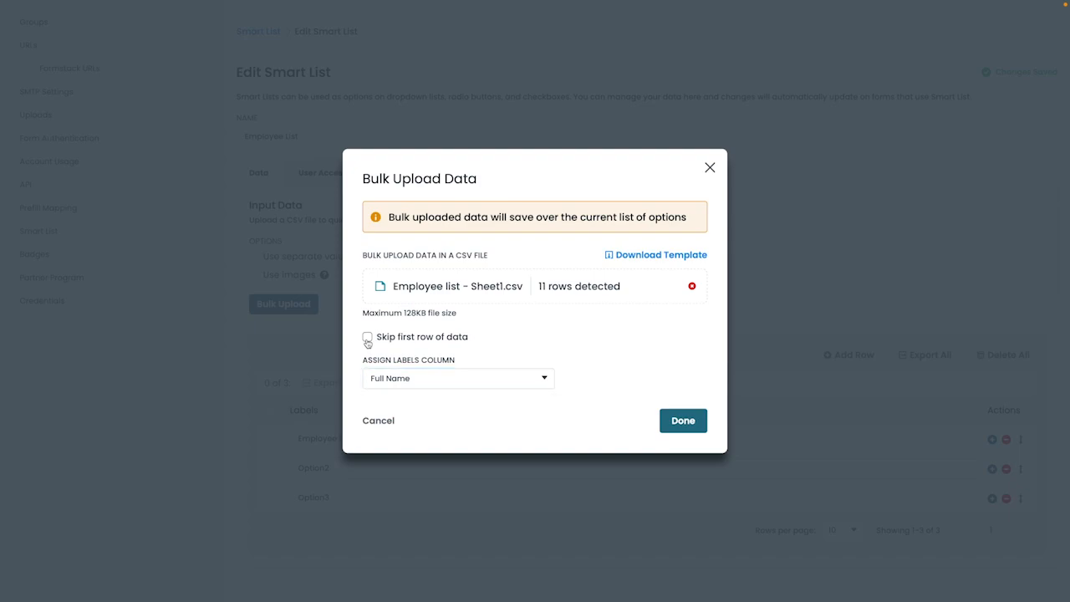
left_click(368, 337)
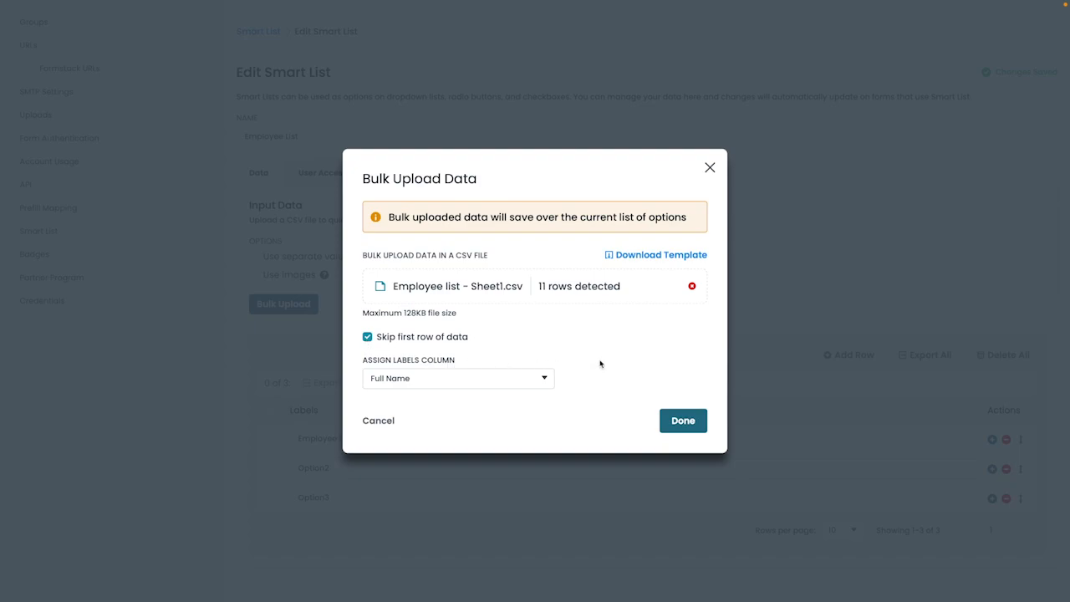
mouse_move(622, 357)
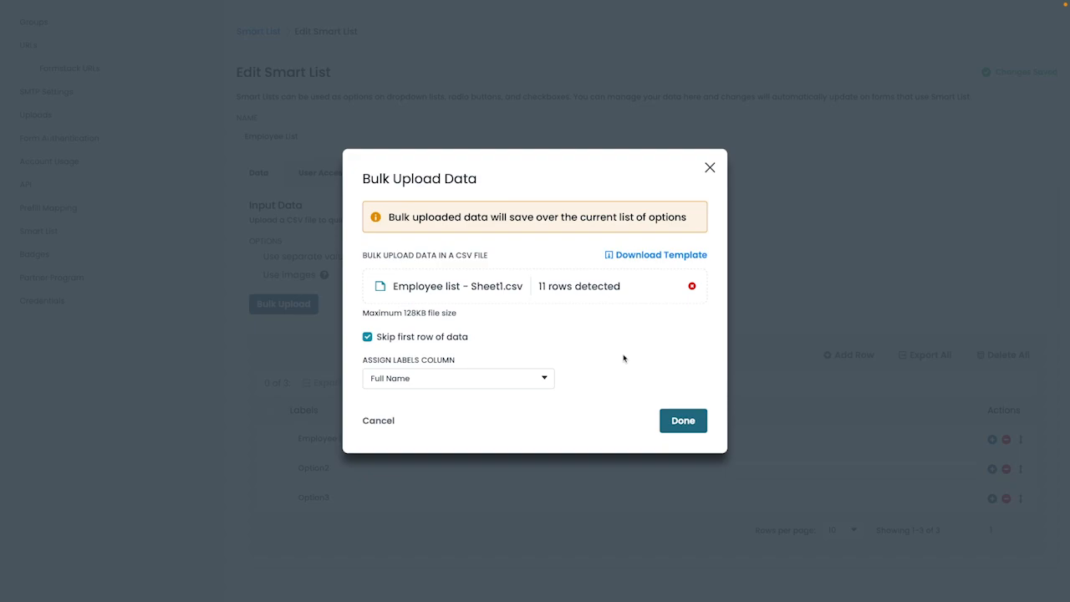
mouse_move(682, 422)
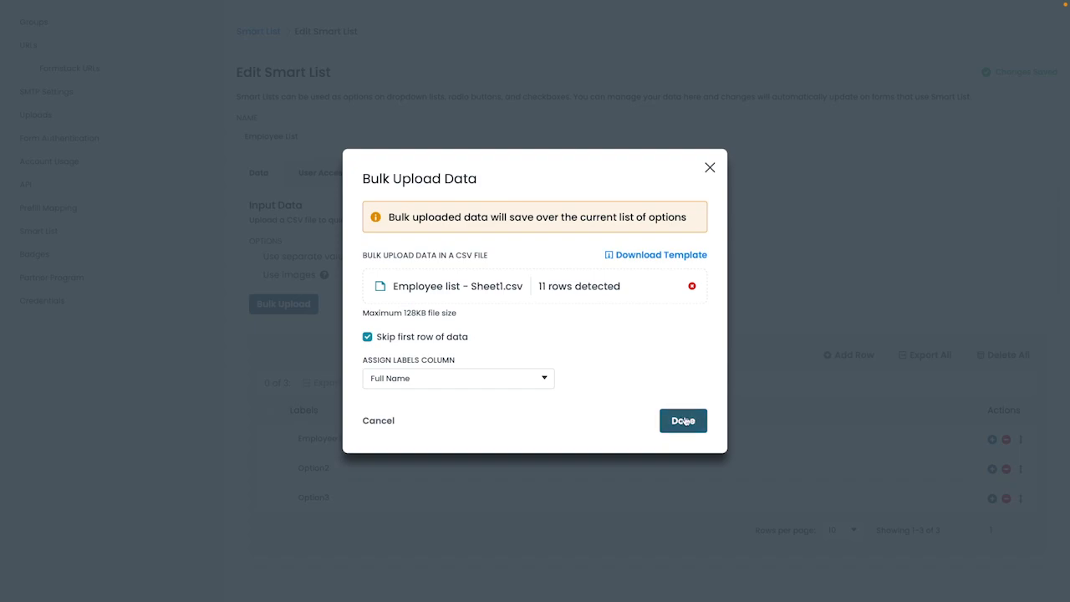
left_click(682, 421)
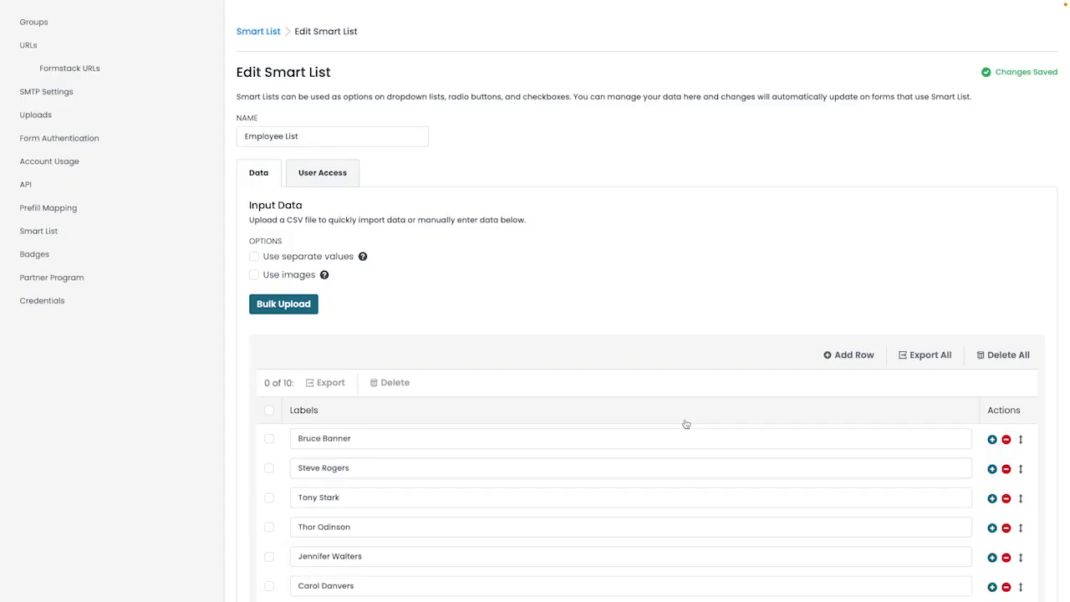
Scroll the Edit Smart List page to review the ten imported names and saved state
scroll("down", 3)
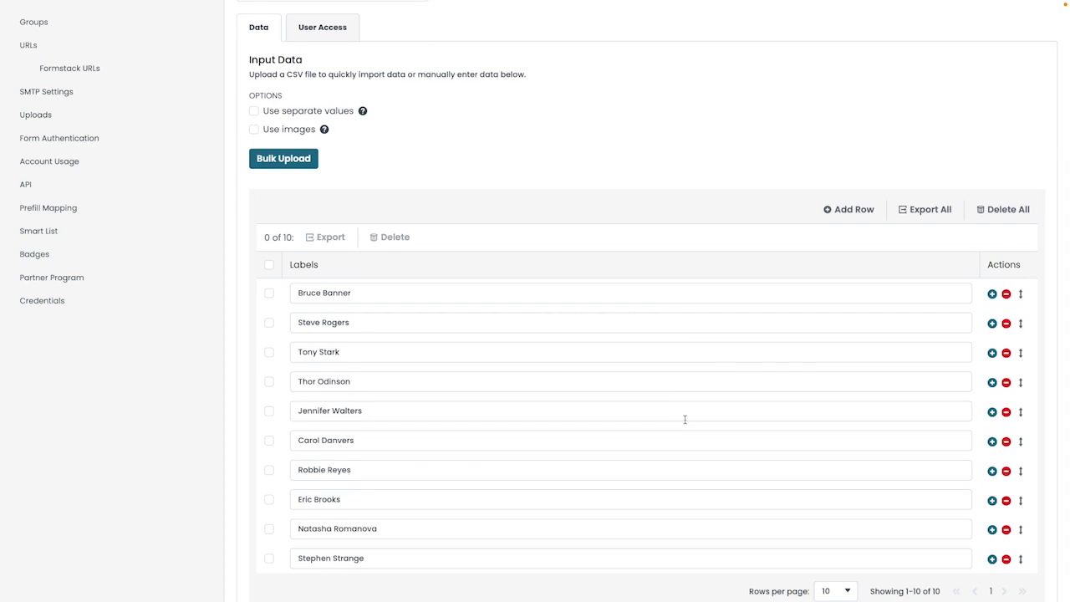
scroll("up", 3)
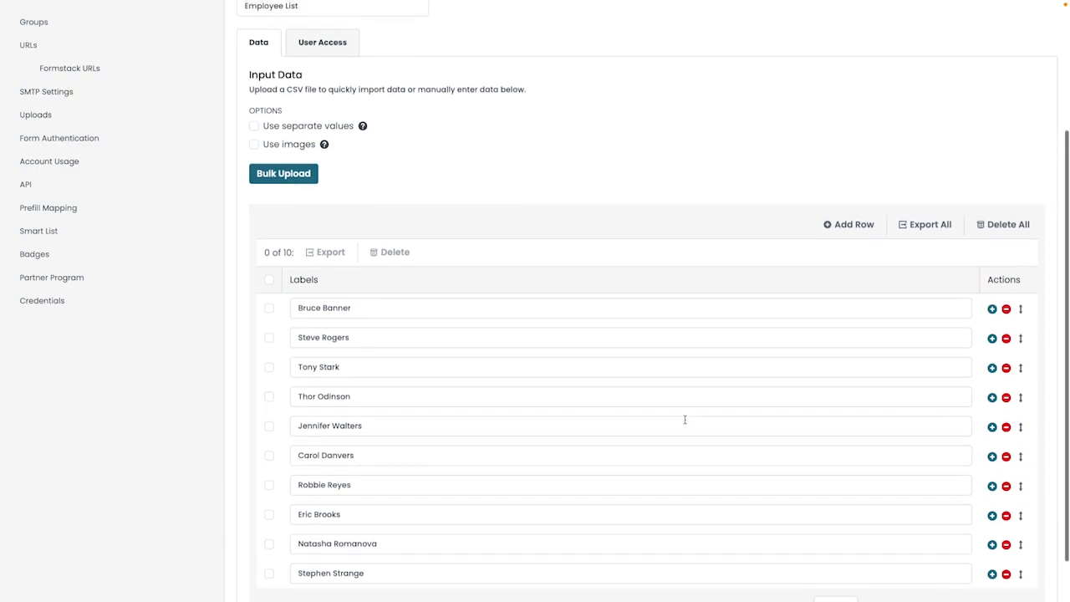
scroll("up", 3)
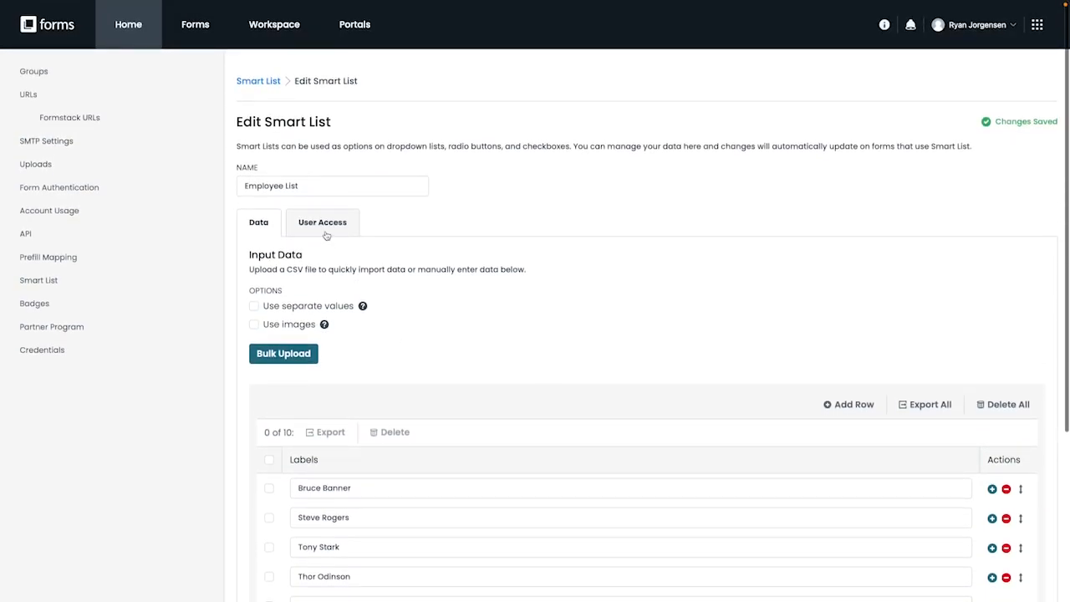
Review the Employee List's User Access settings and Add Users dropdown
left_click(321, 220)
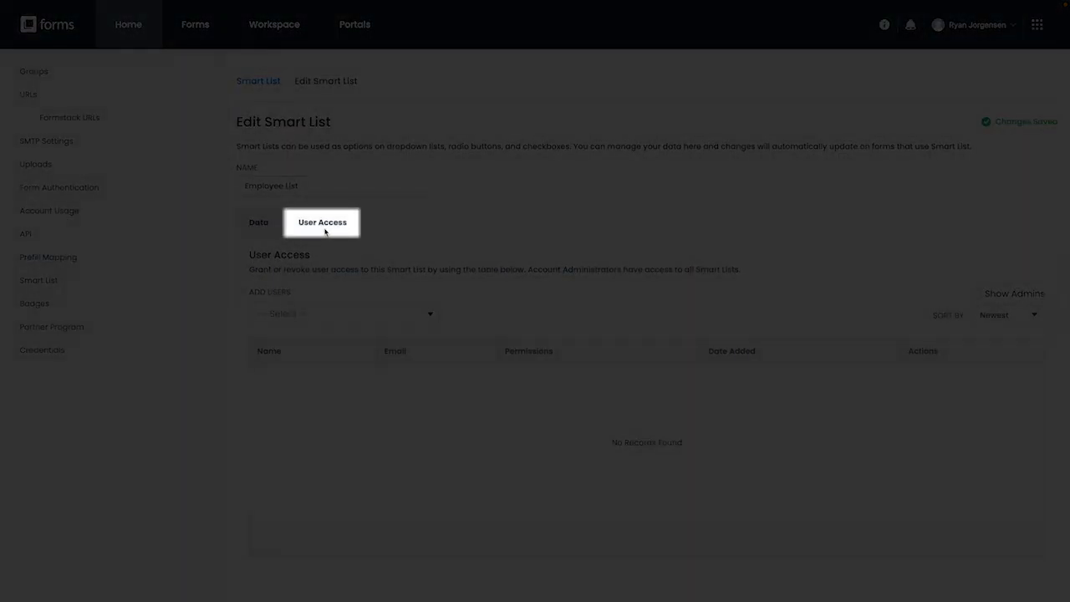
left_click(342, 312)
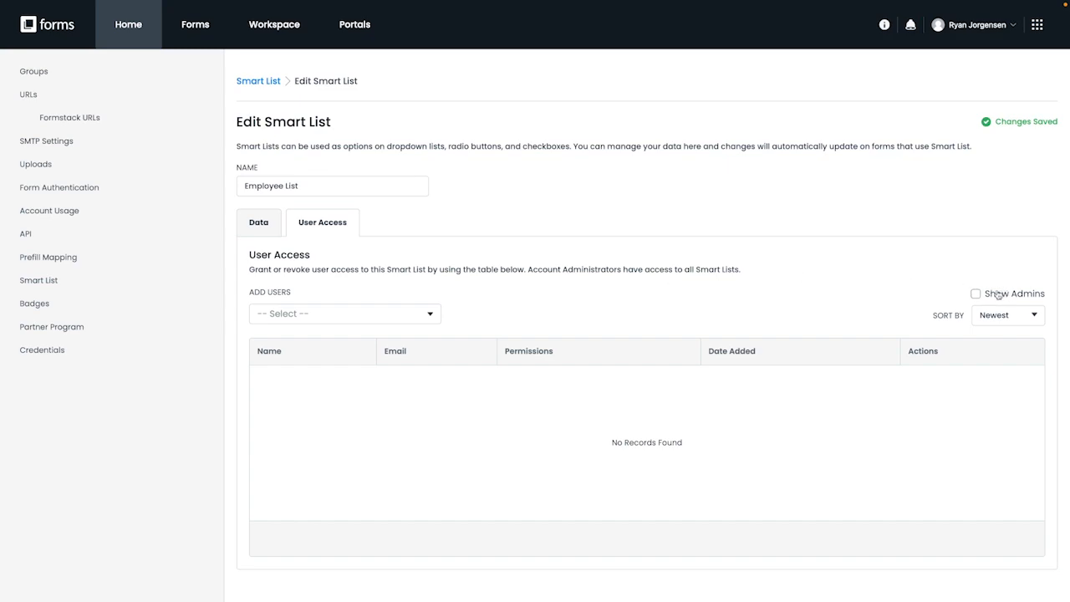
mouse_move(933, 295)
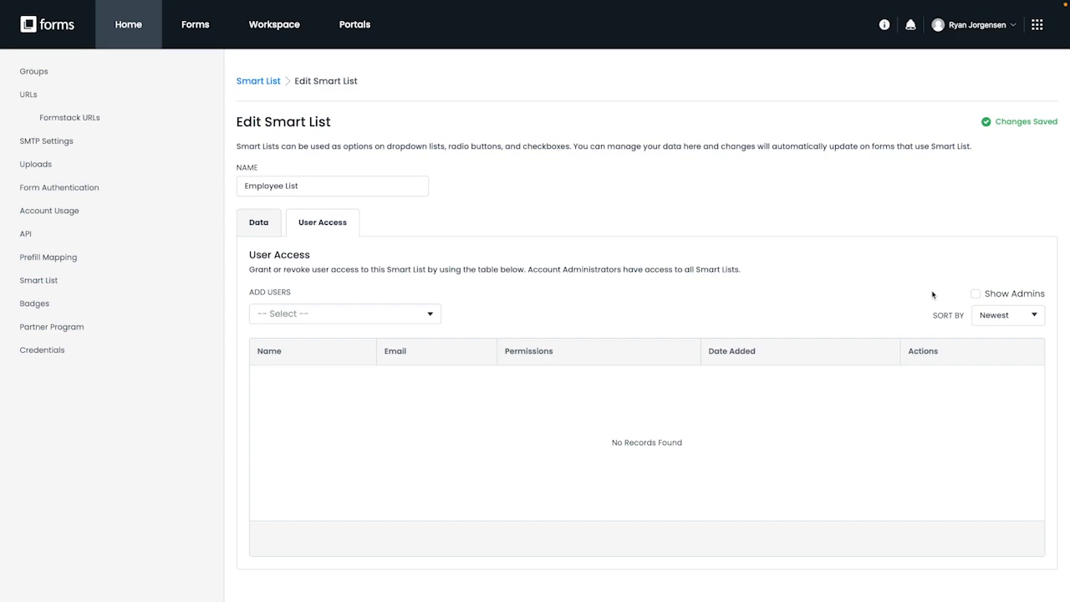
mouse_move(233, 94)
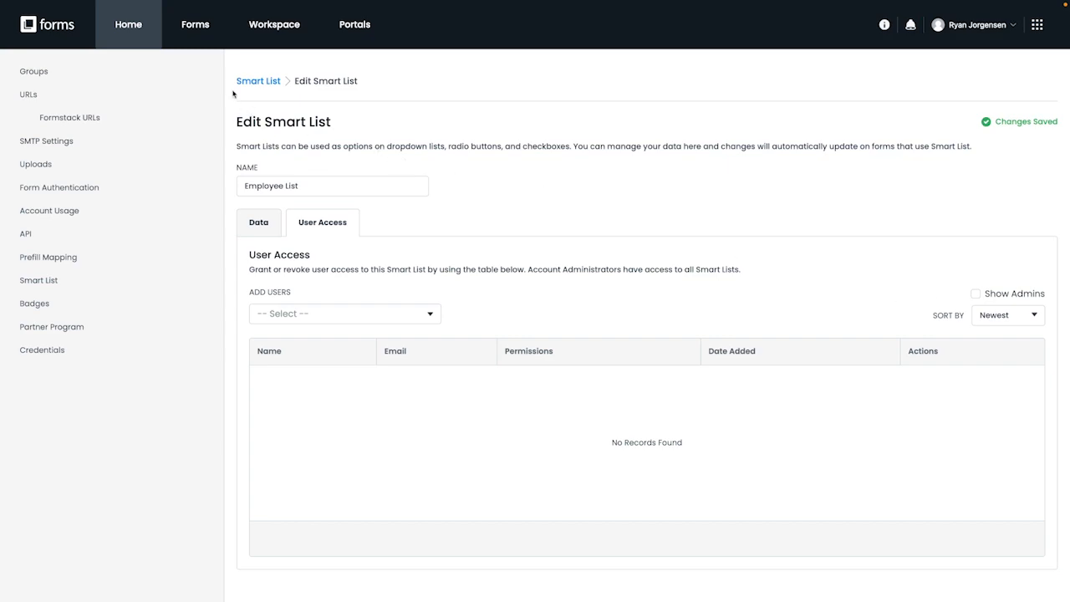
mouse_move(194, 25)
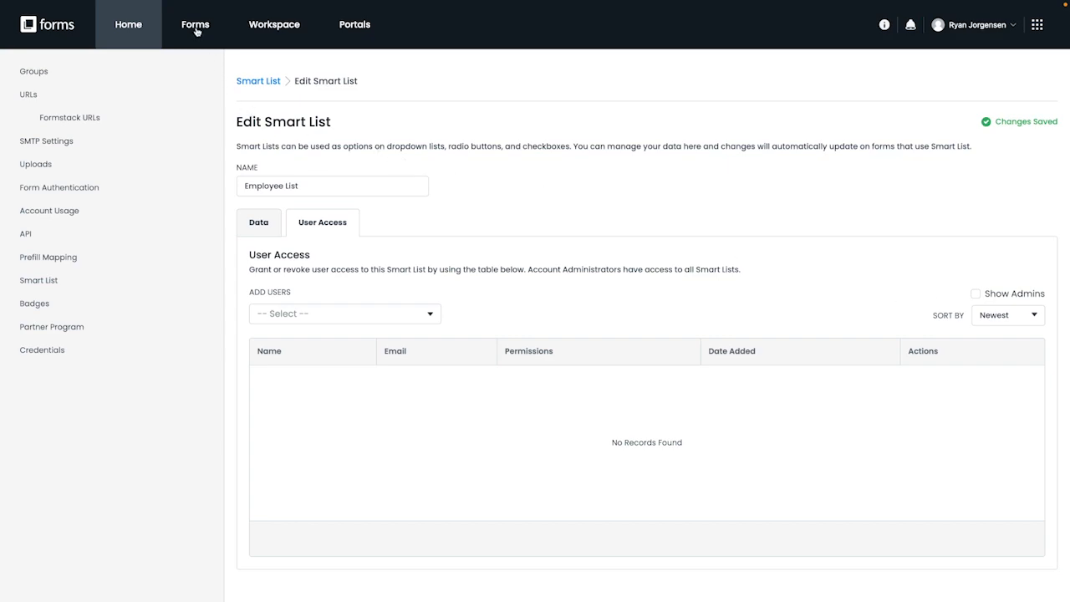
Open the HR Onboarding form in the builder from the Forms list
left_click(194, 25)
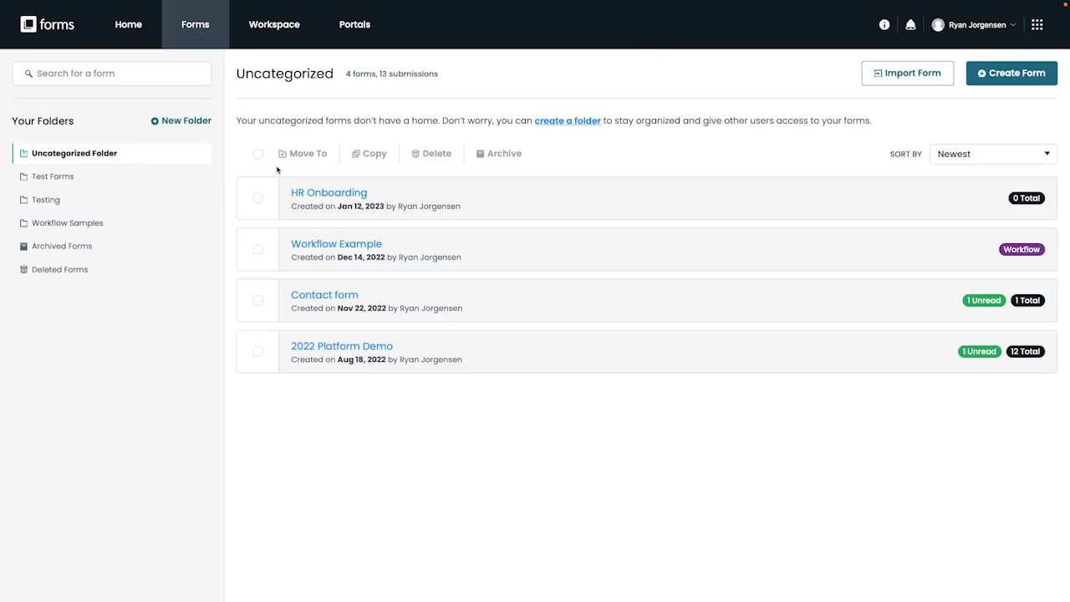
mouse_move(327, 192)
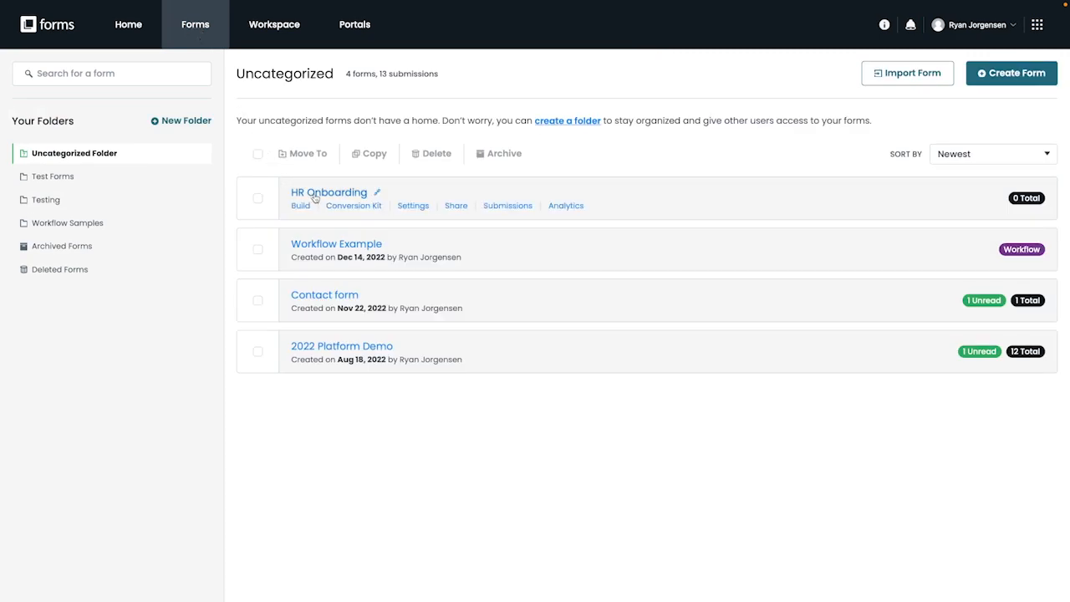
left_click(301, 204)
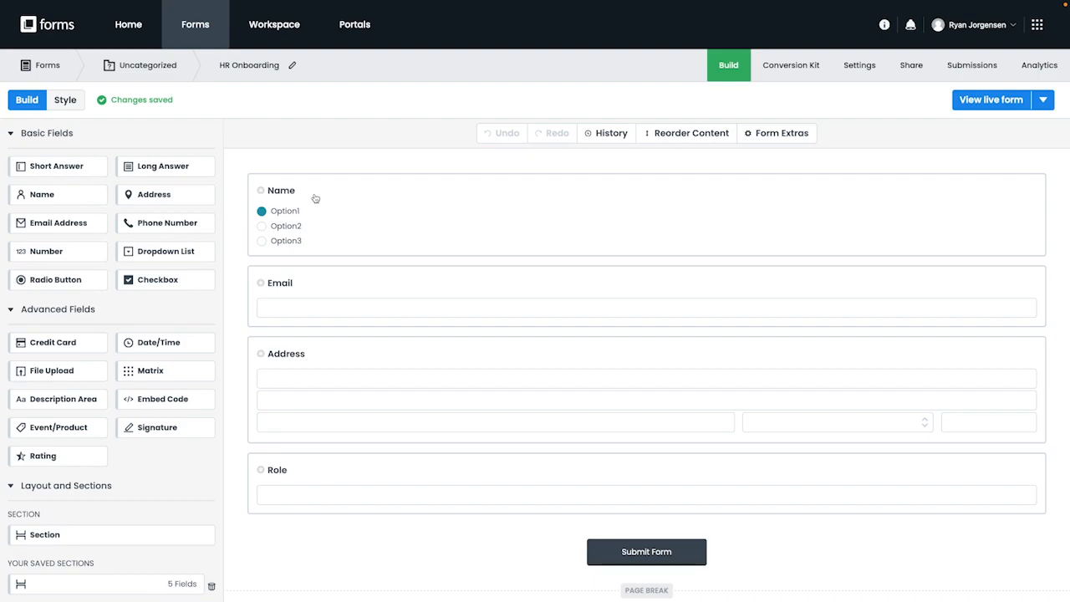
mouse_move(415, 210)
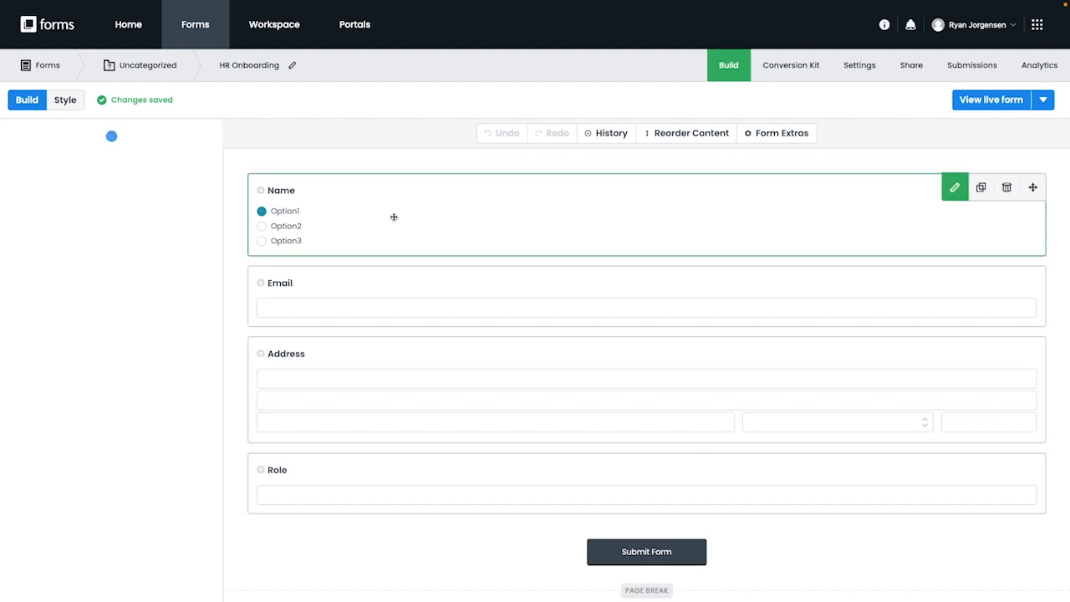
Copy the Employee List names into the Name radio field's options
left_click(953, 187)
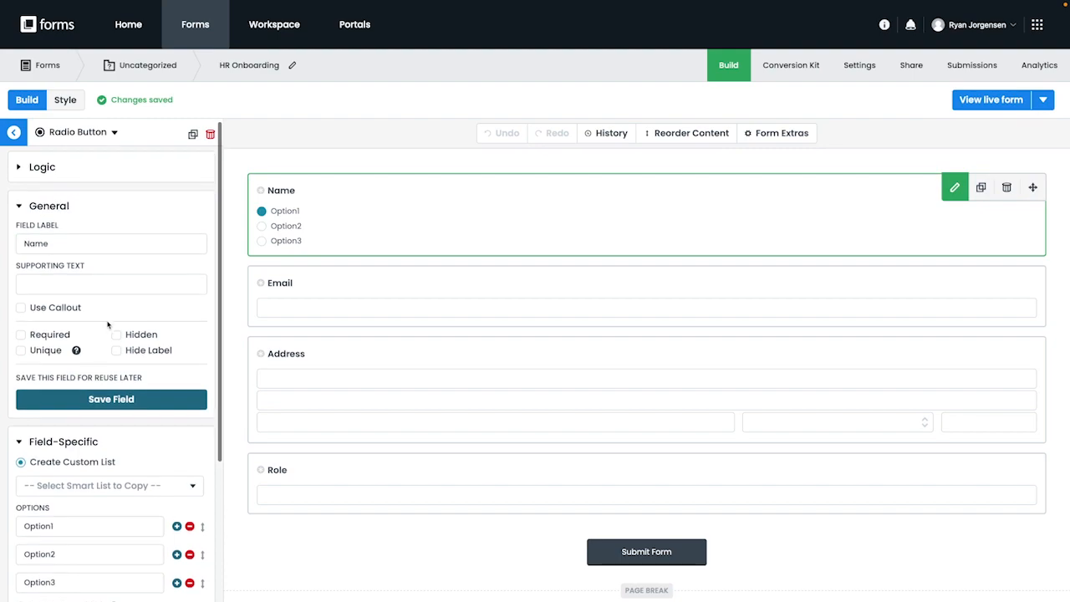
scroll("down", 3)
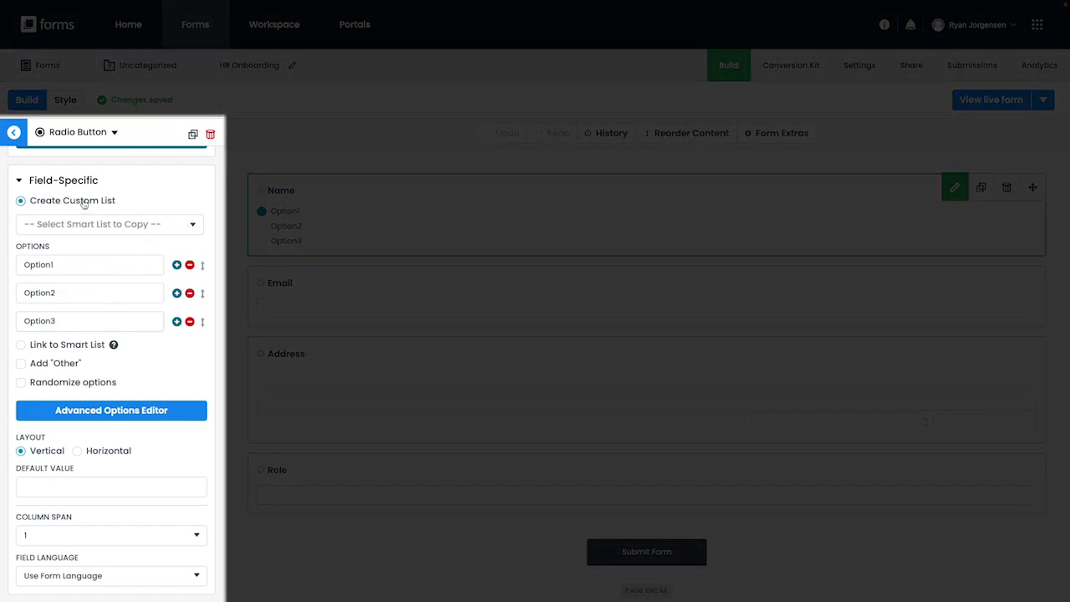
left_click(108, 224)
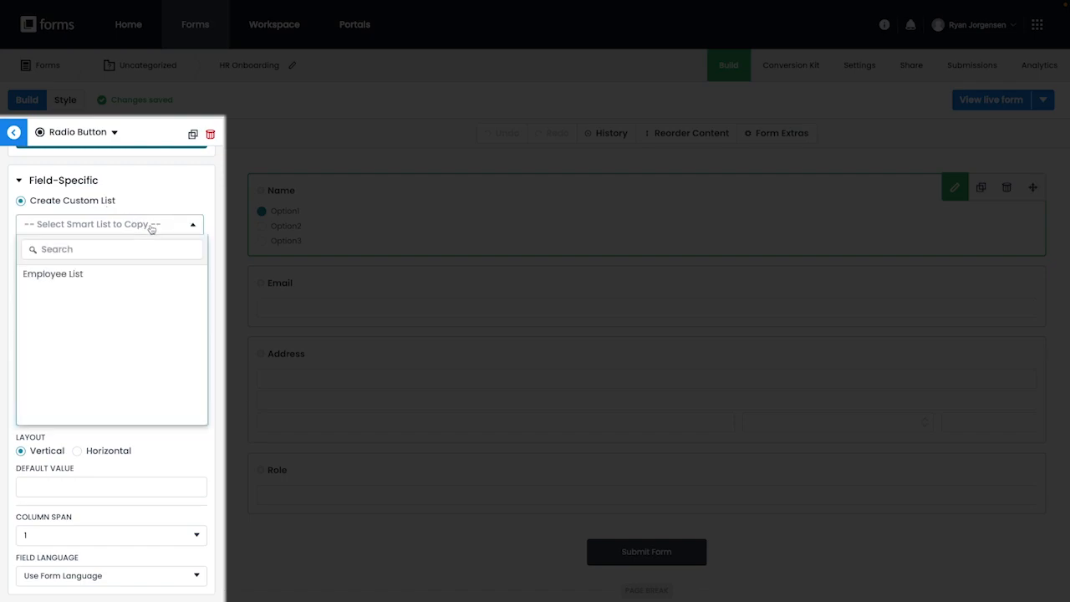
left_click(54, 274)
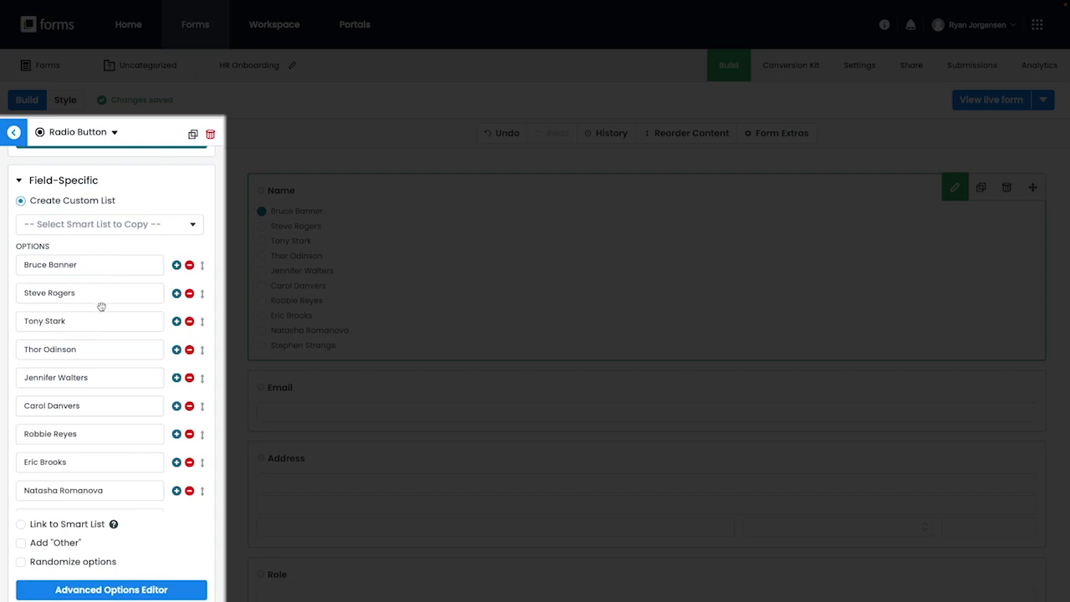
mouse_move(201, 294)
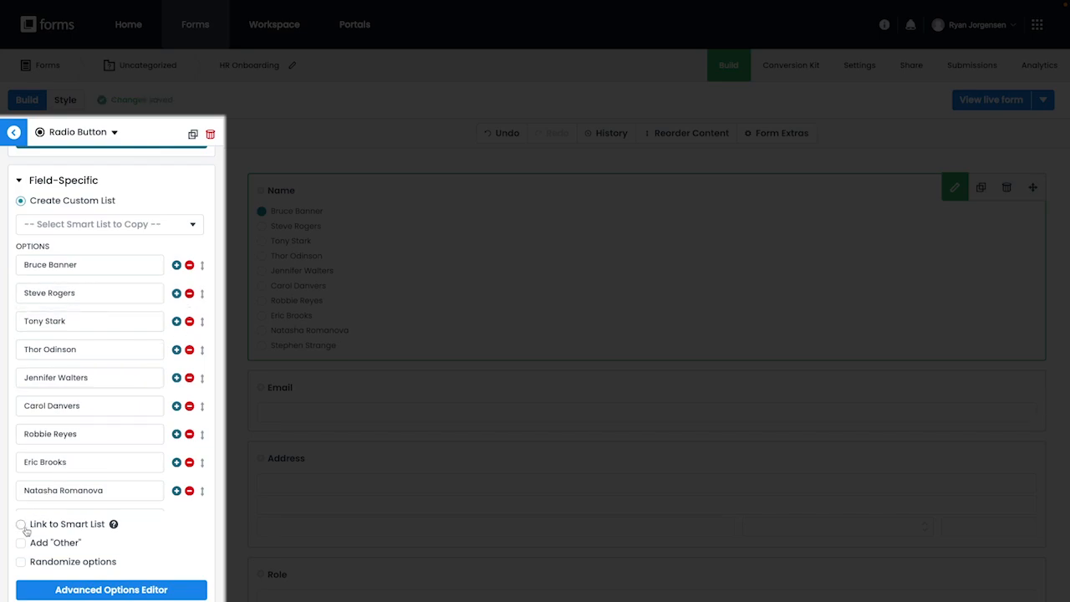
Link the Name radio field to the Employee List smart list
left_click(20, 524)
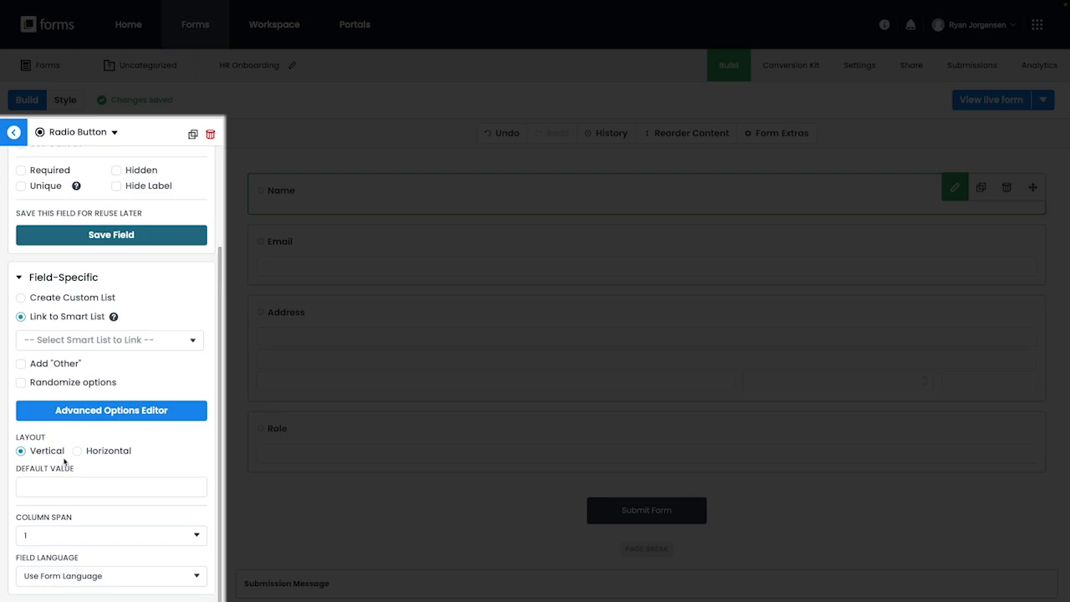
mouse_move(124, 403)
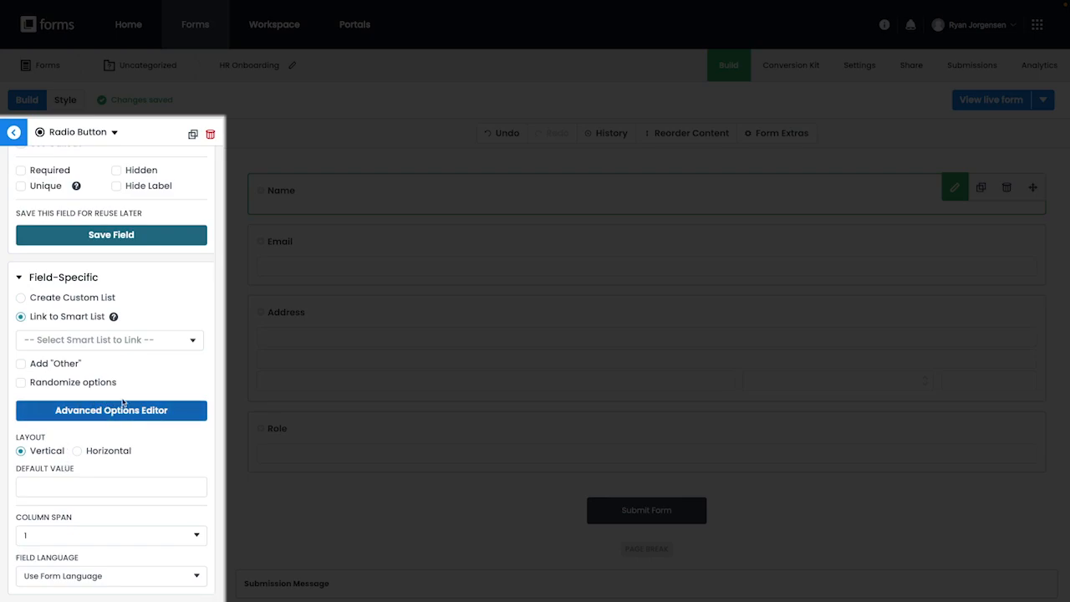
left_click(108, 339)
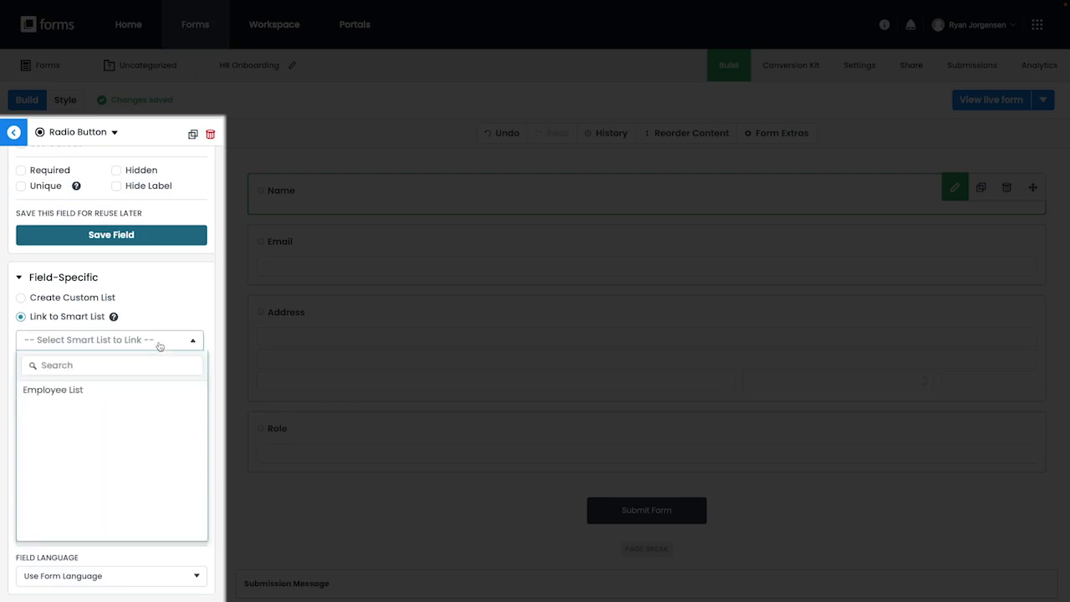
left_click(53, 389)
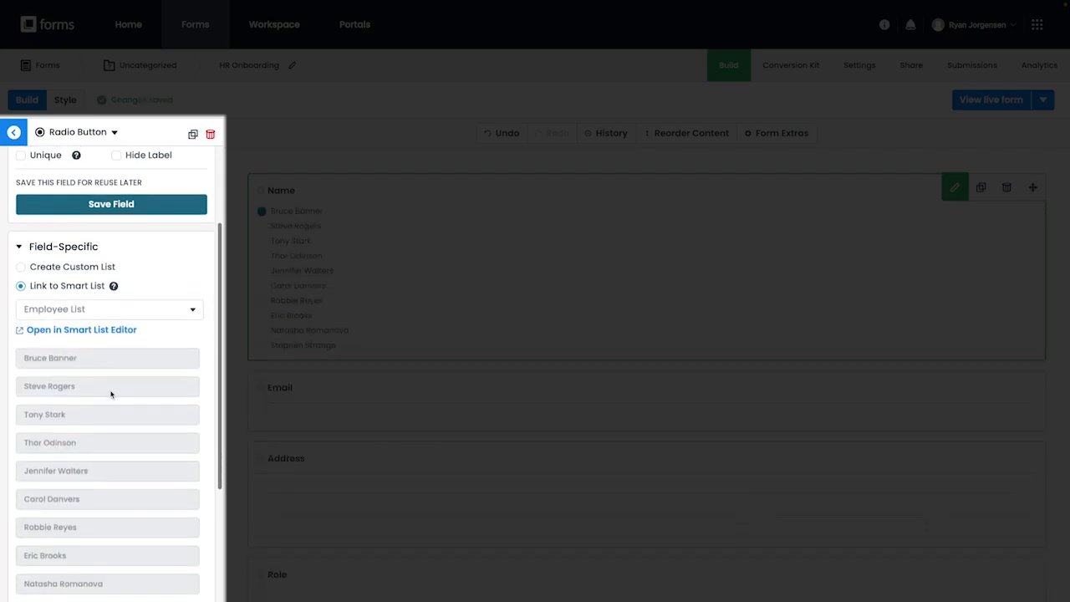
scroll("down", 3)
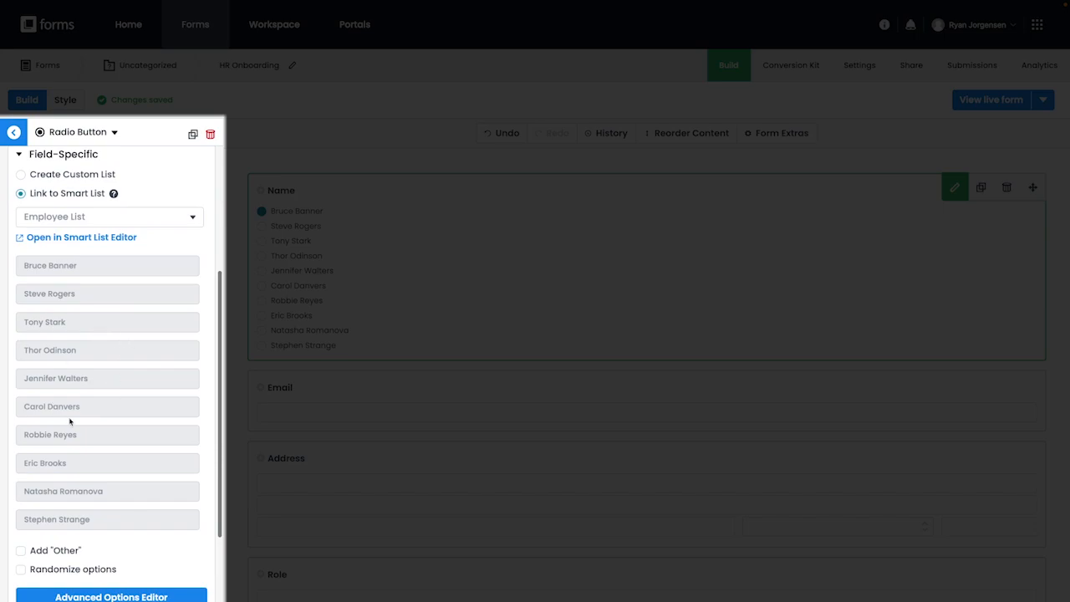
mouse_move(208, 260)
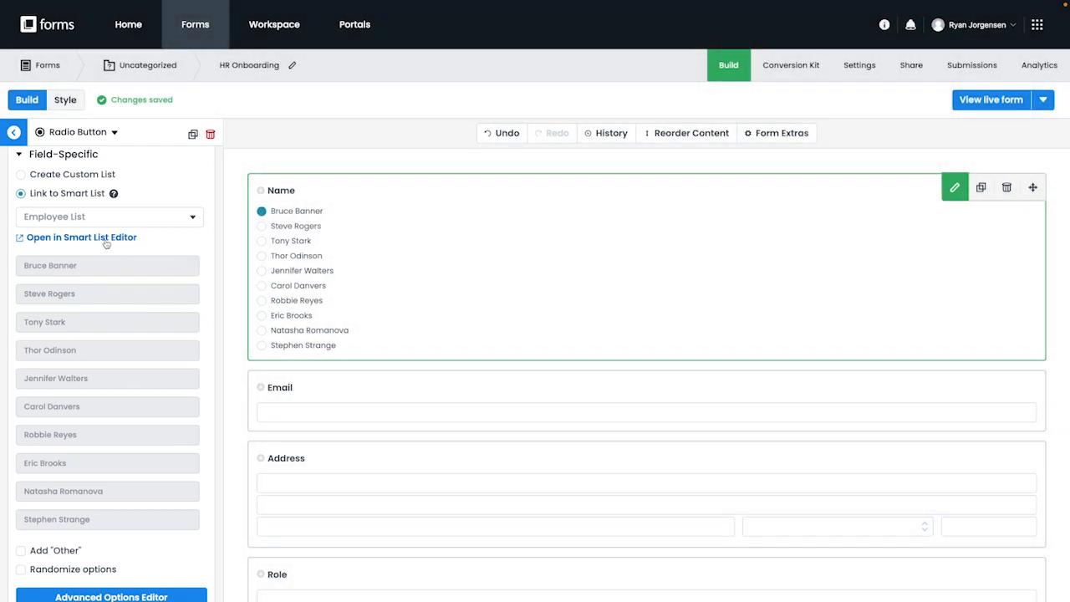
View the Employee List smart list's linked forms, confirming HR Onboarding appears
left_click(82, 237)
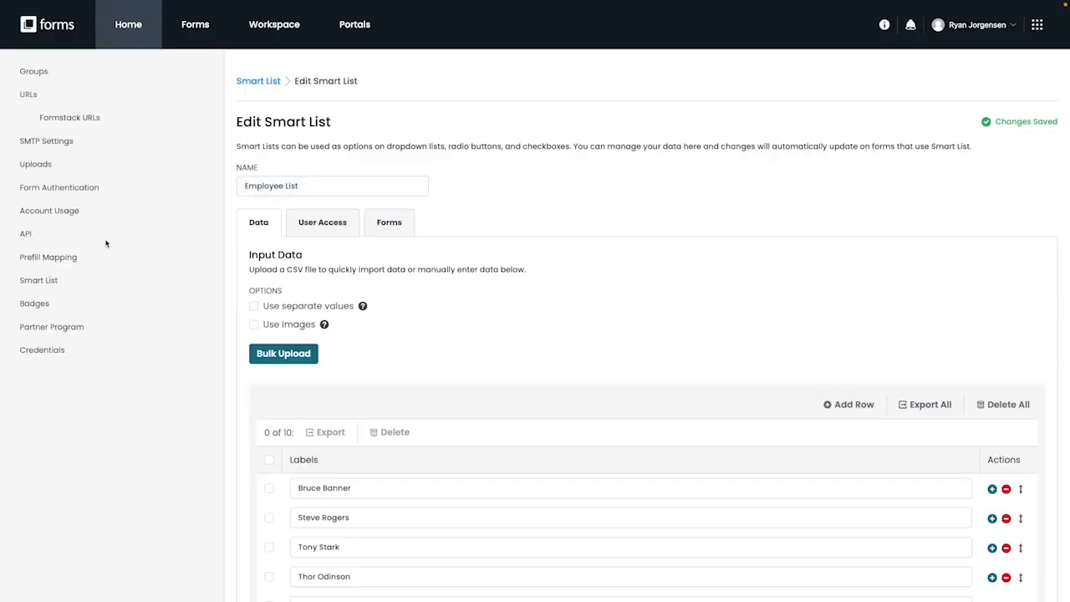
left_click(387, 222)
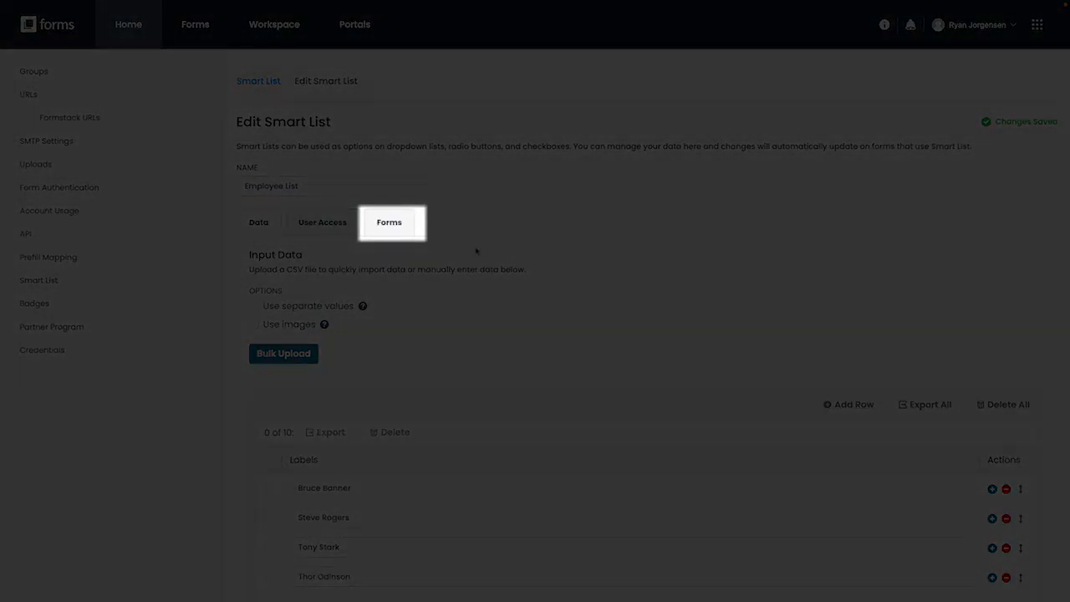
left_click(388, 222)
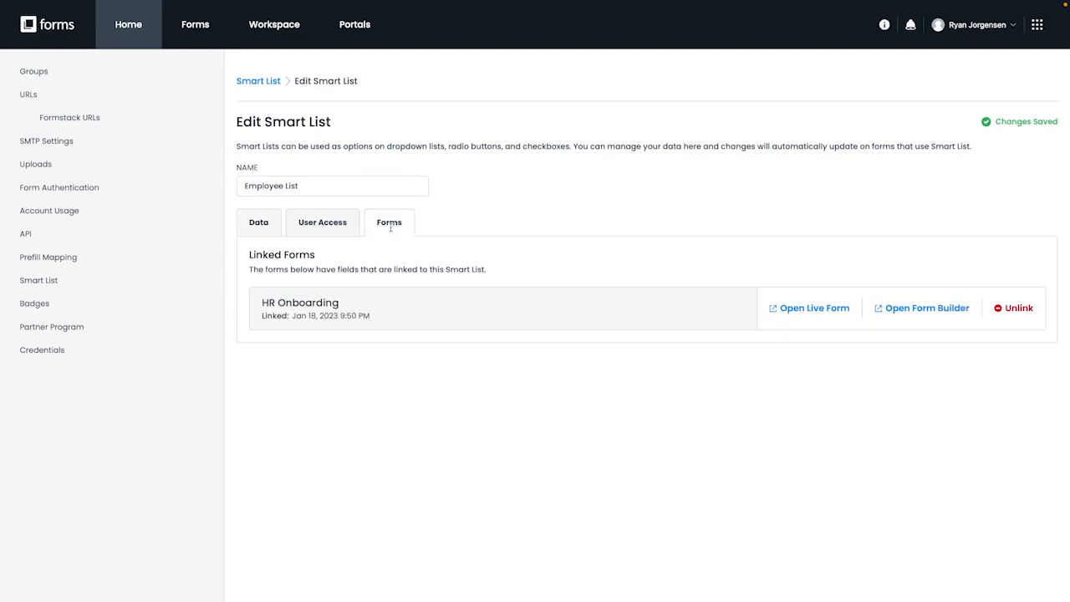
mouse_move(471, 204)
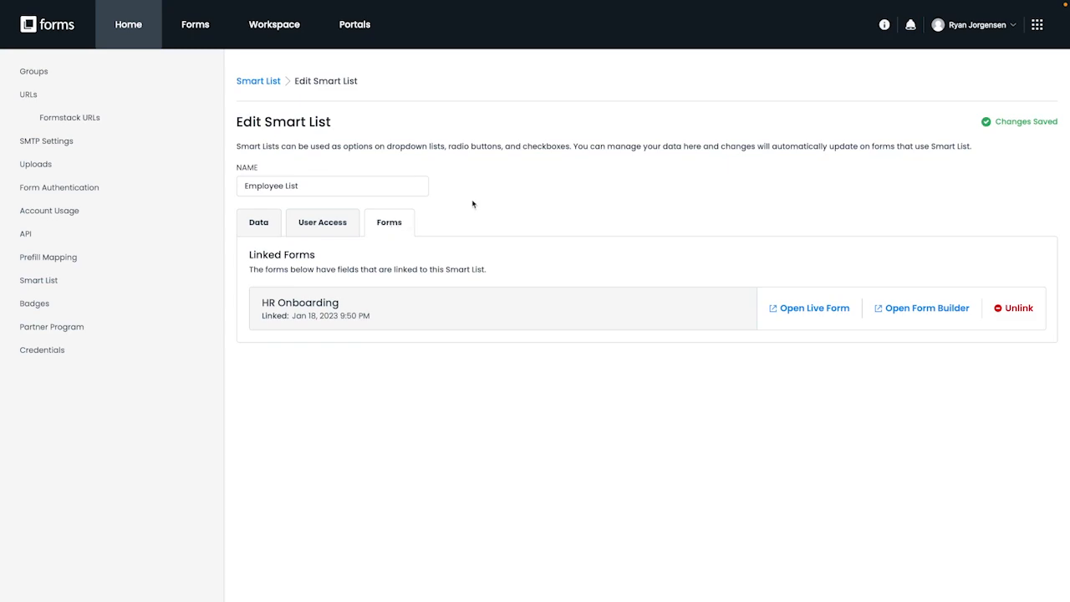
mouse_move(530, 202)
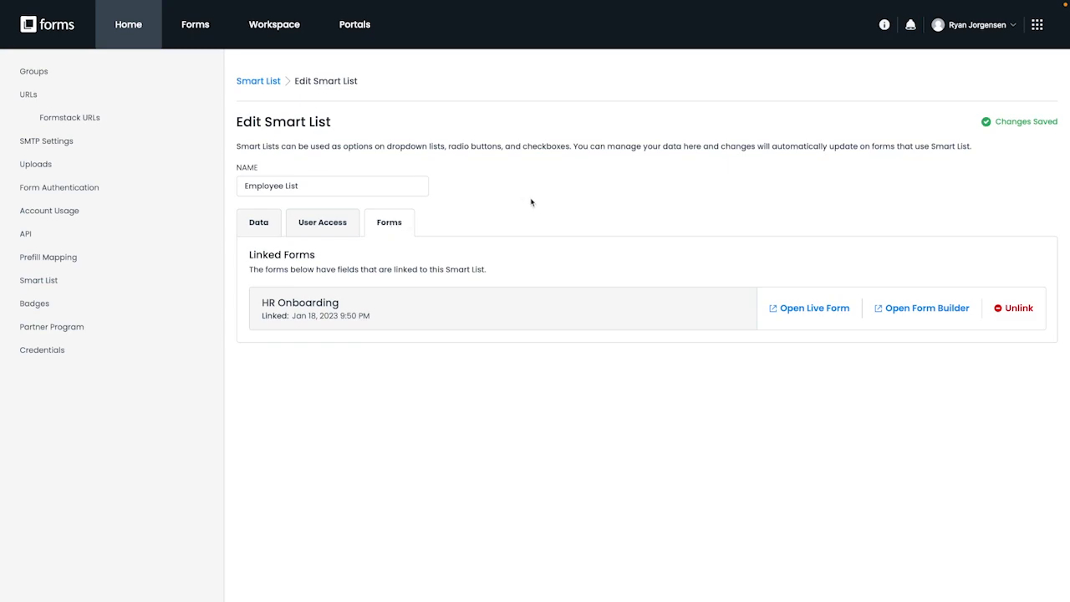